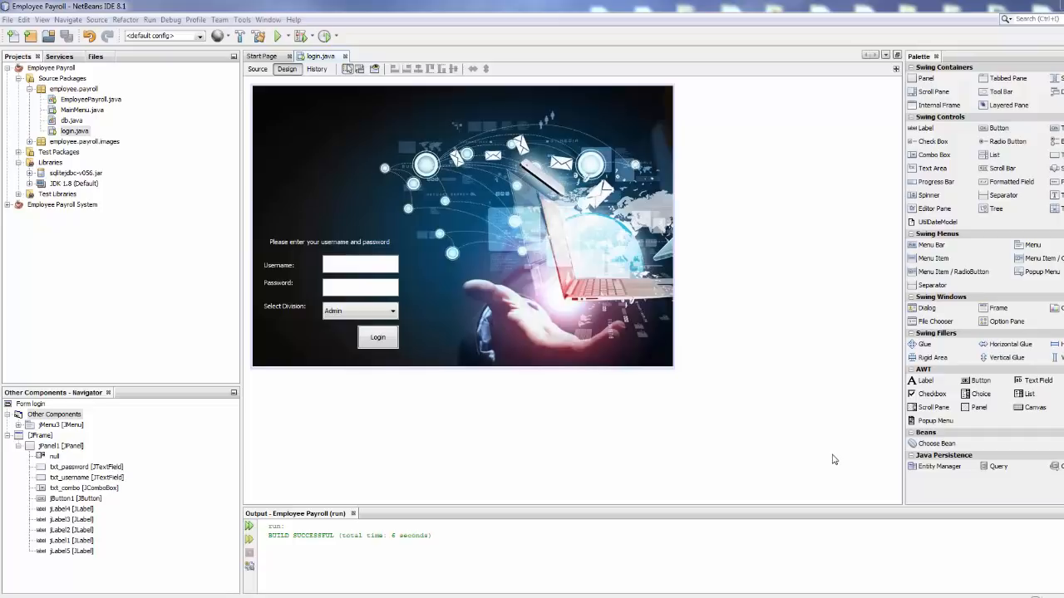
pyautogui.moveTo(833, 446)
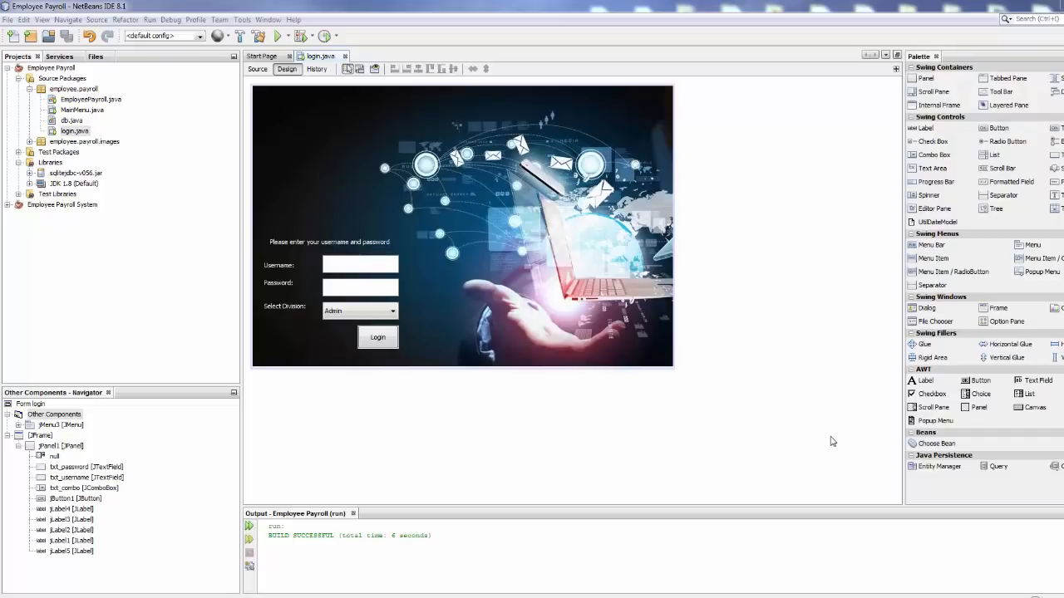
pyautogui.moveTo(829, 444)
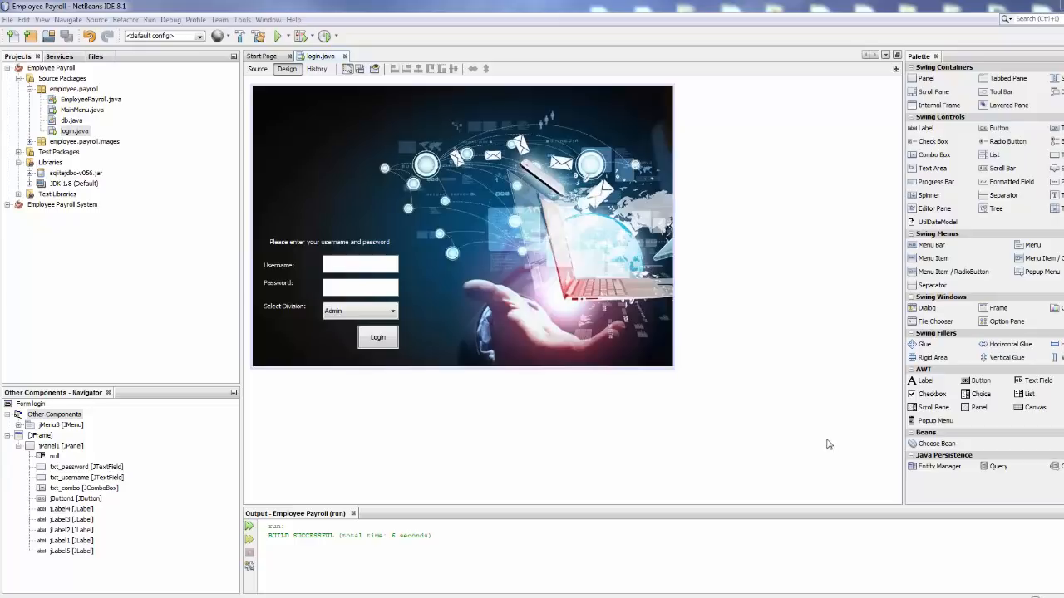
pyautogui.moveTo(931, 245)
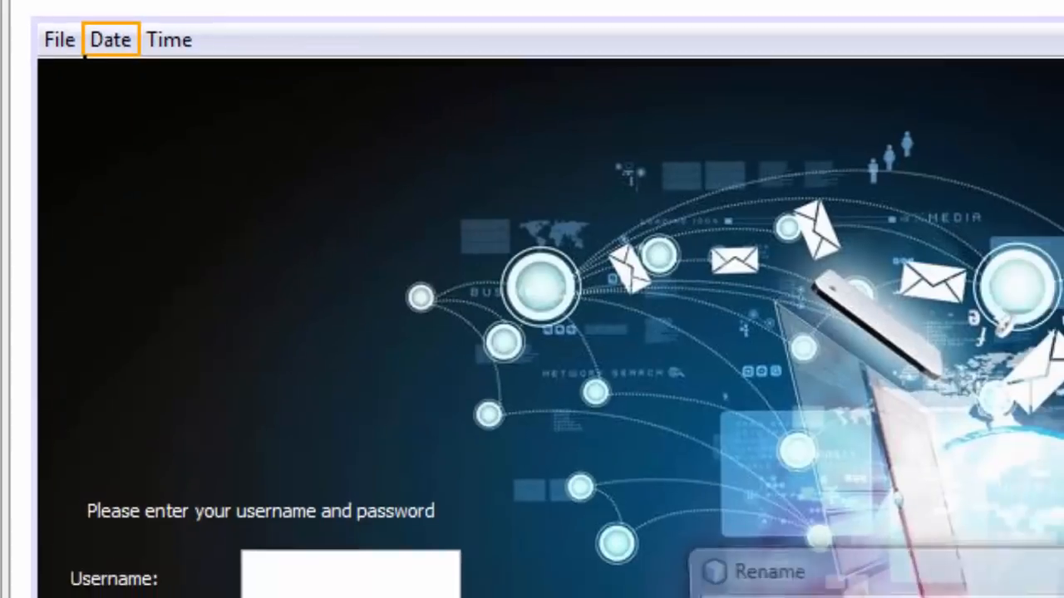
# Rename the Date menu's variable to lbl_date.
pyautogui.write('lbl_dat')
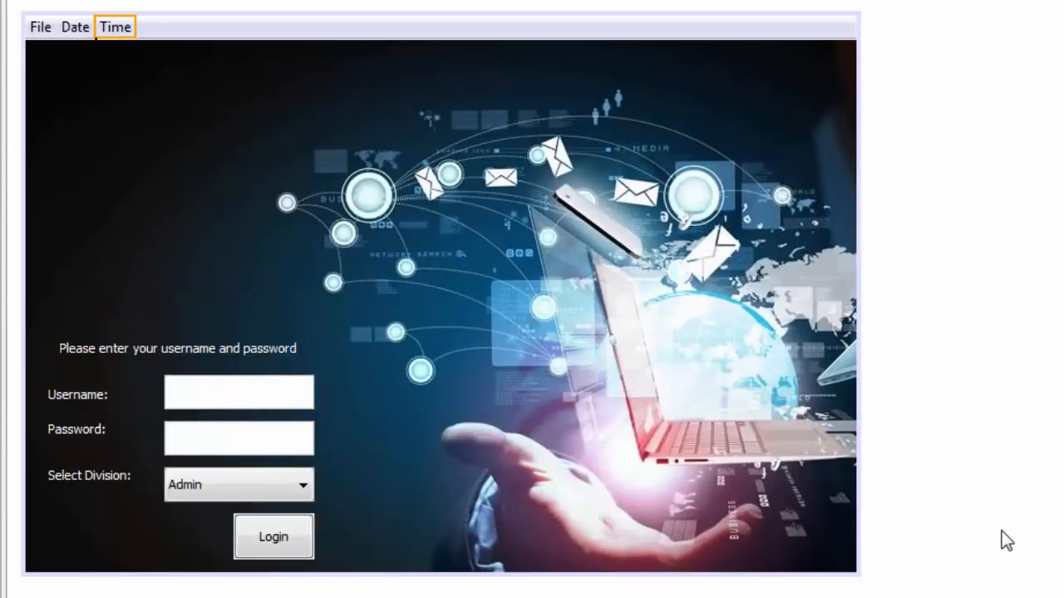
pyautogui.moveTo(40, 7)
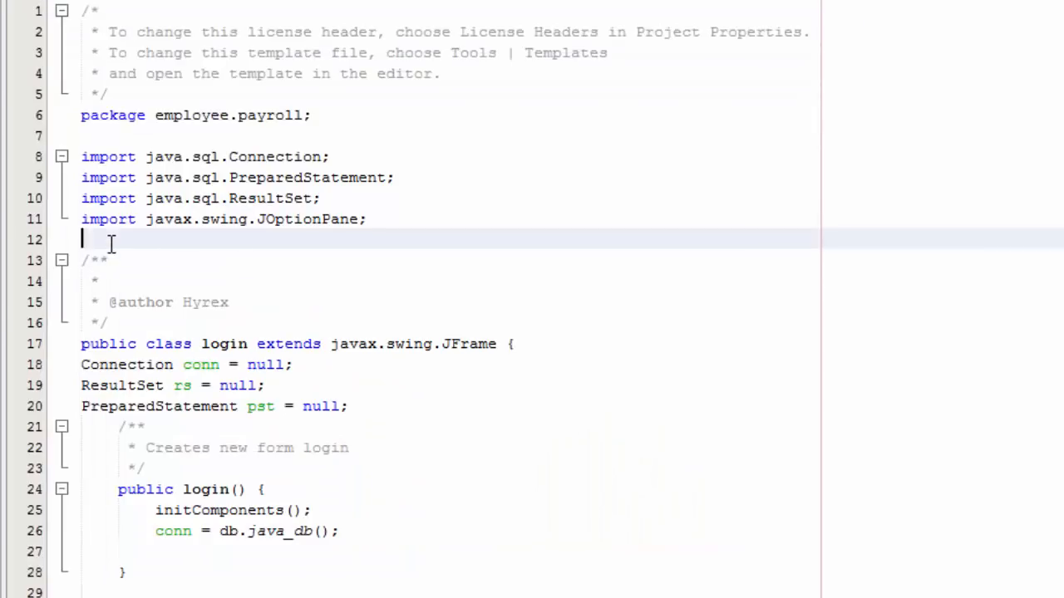
pyautogui.moveTo(662, 281)
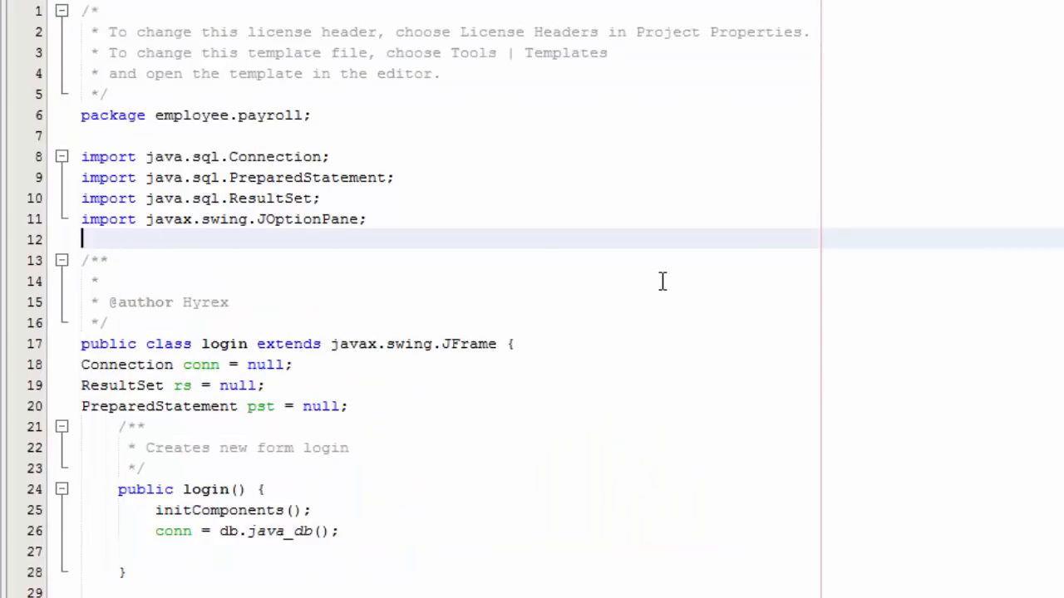
# Import java.util.Calendar, java.util.Date and java.util.GregorianCalendar into login.java.
pyautogui.write('import')
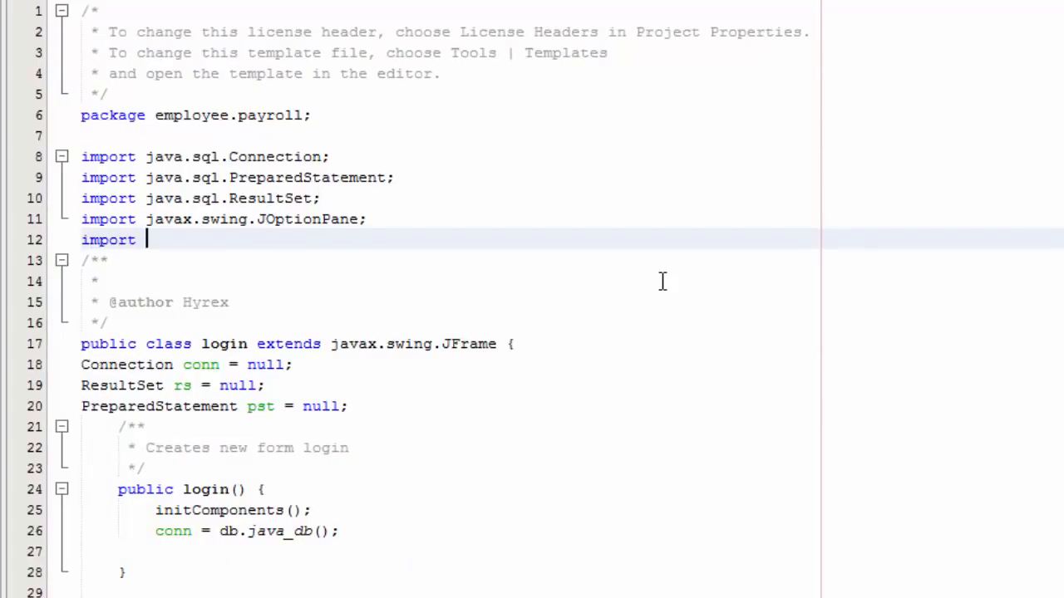
pyautogui.write('java')
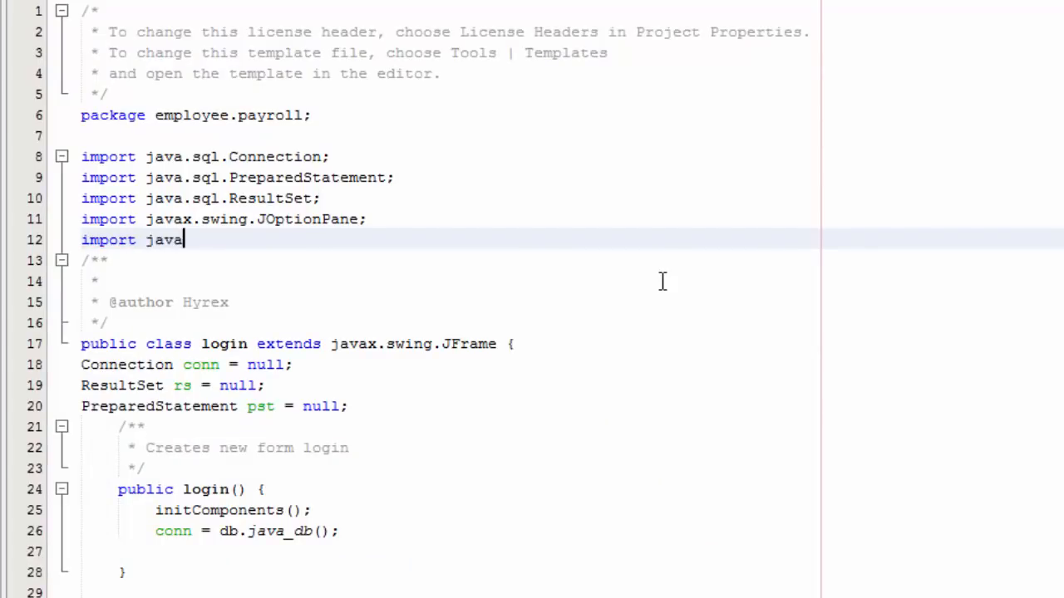
pyautogui.write('.ut')
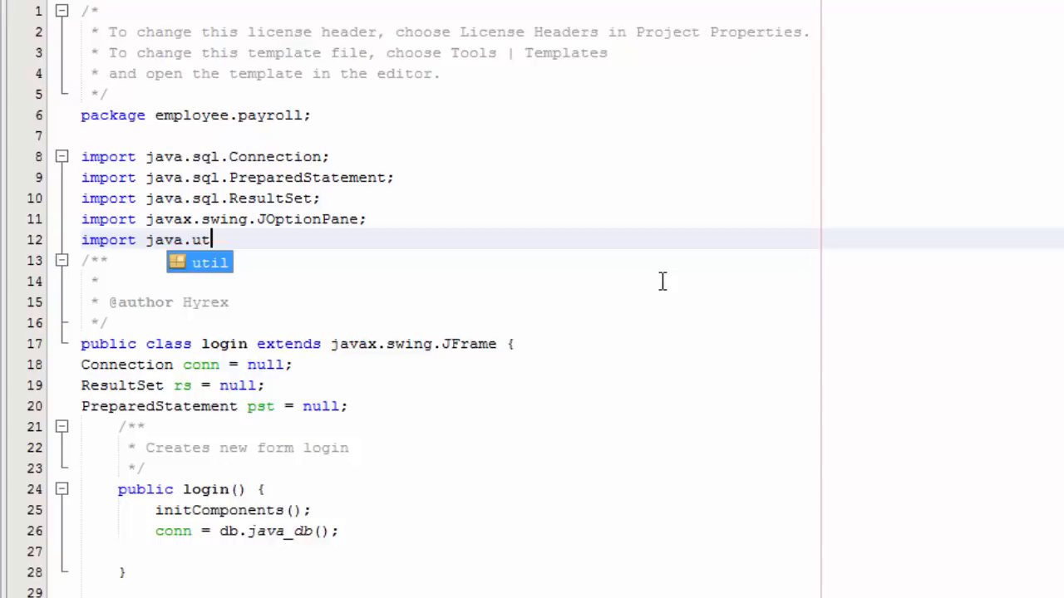
pyautogui.write('.Calendar;l')
pyautogui.write('impo')
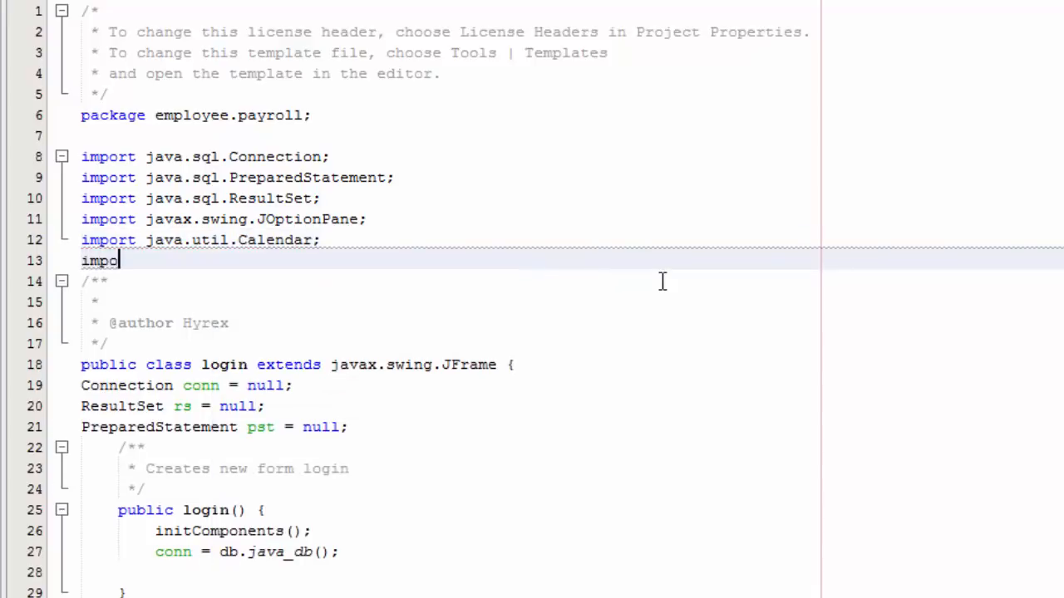
pyautogui.write('rt java.u')
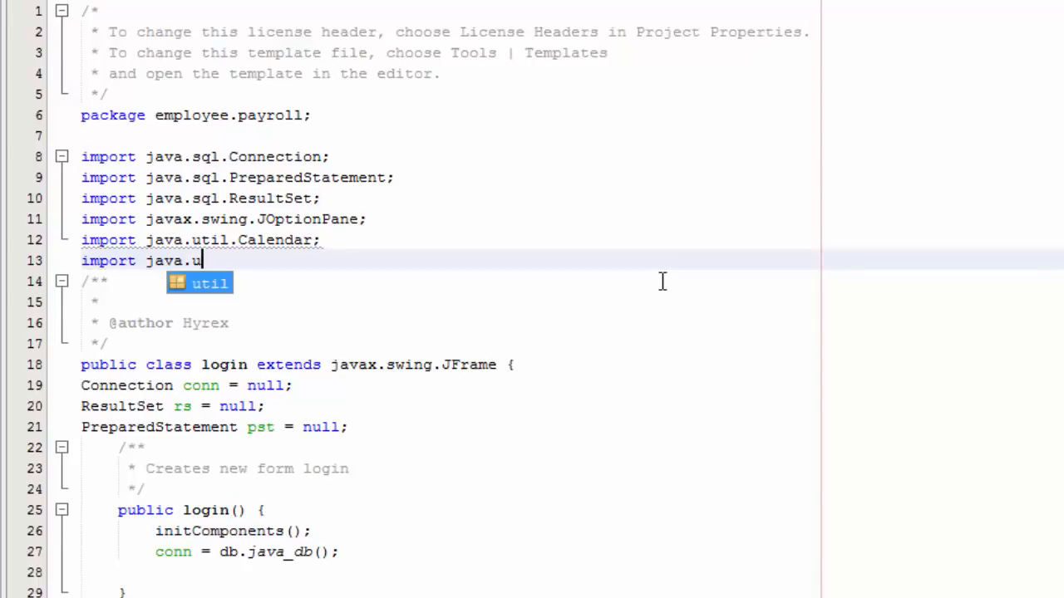
pyautogui.write('til.AbstractCollection.')
pyautogui.write('import')
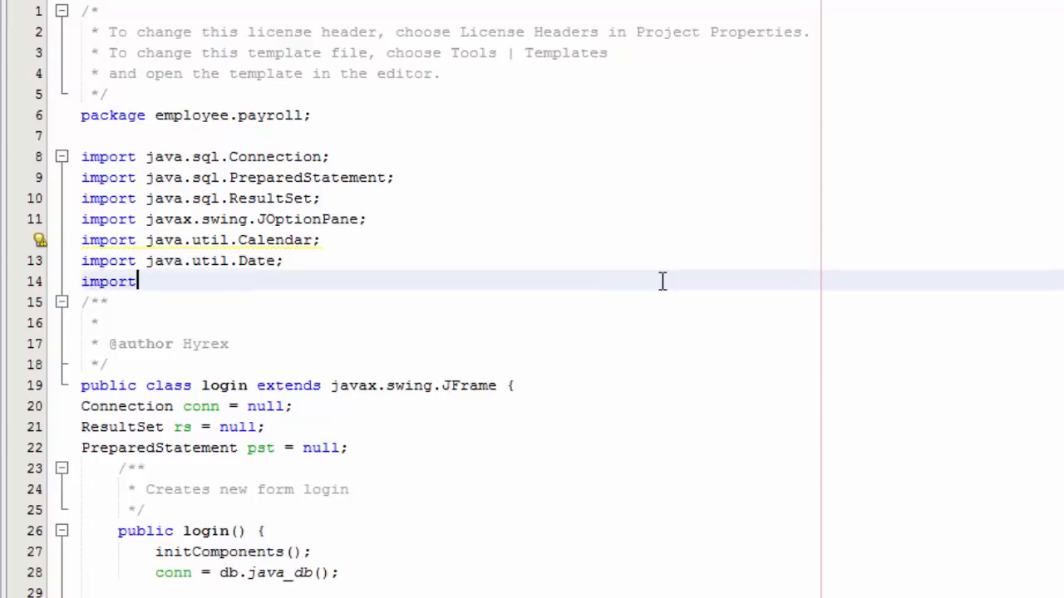
pyautogui.write('java.util.G')
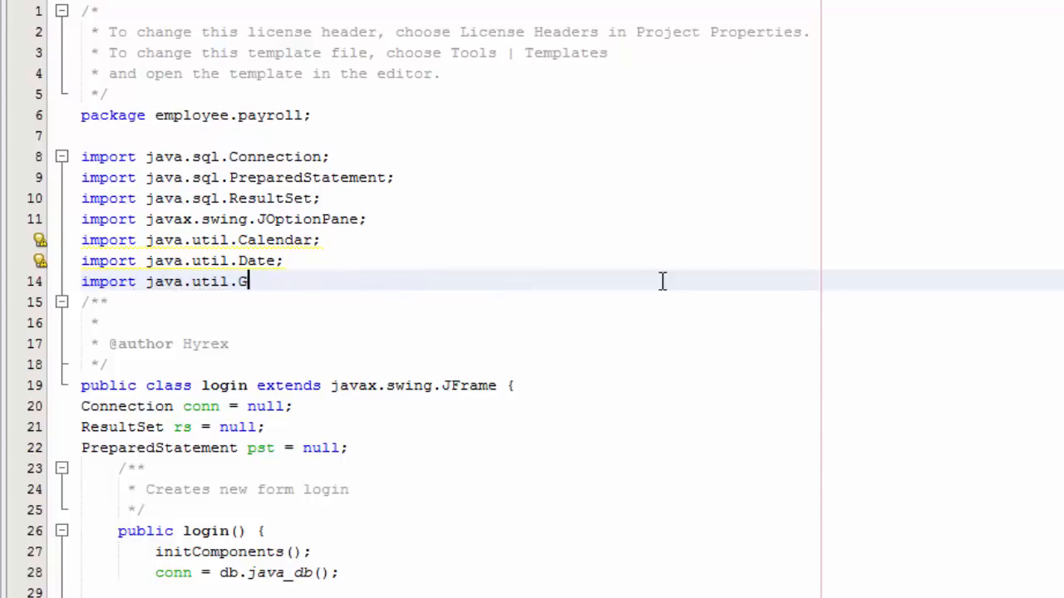
pyautogui.write('g')
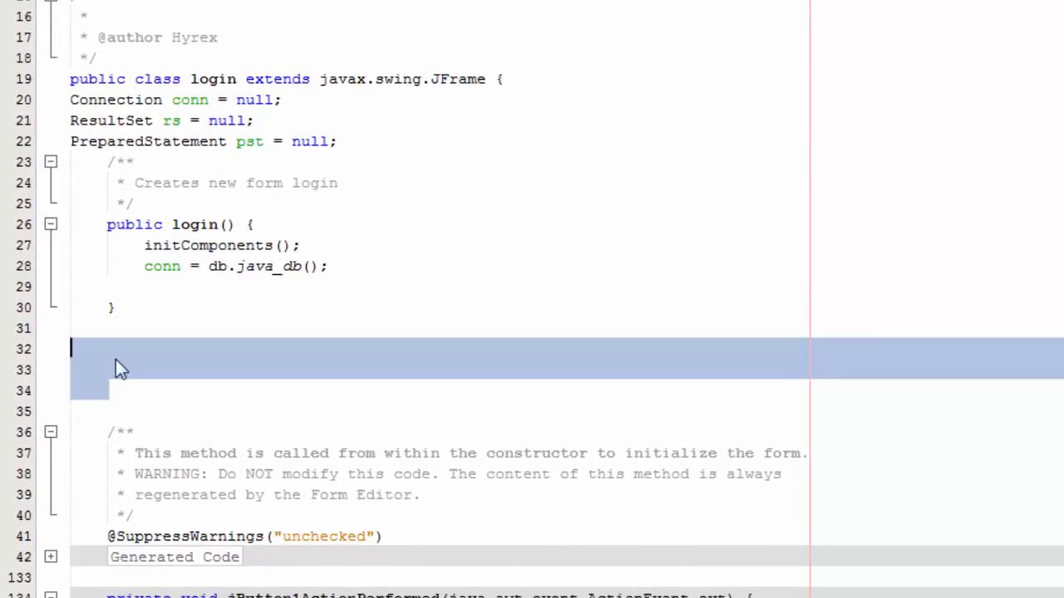
# Add an empty public void currentDate() method below the login constructor.
pyautogui.click(108, 349)
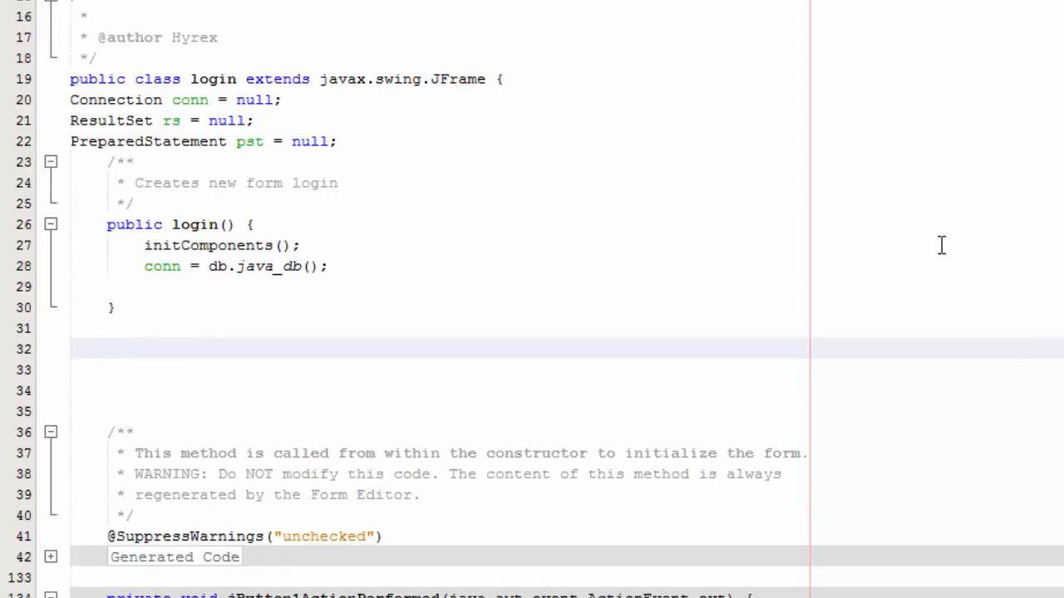
pyautogui.write('public void curre')
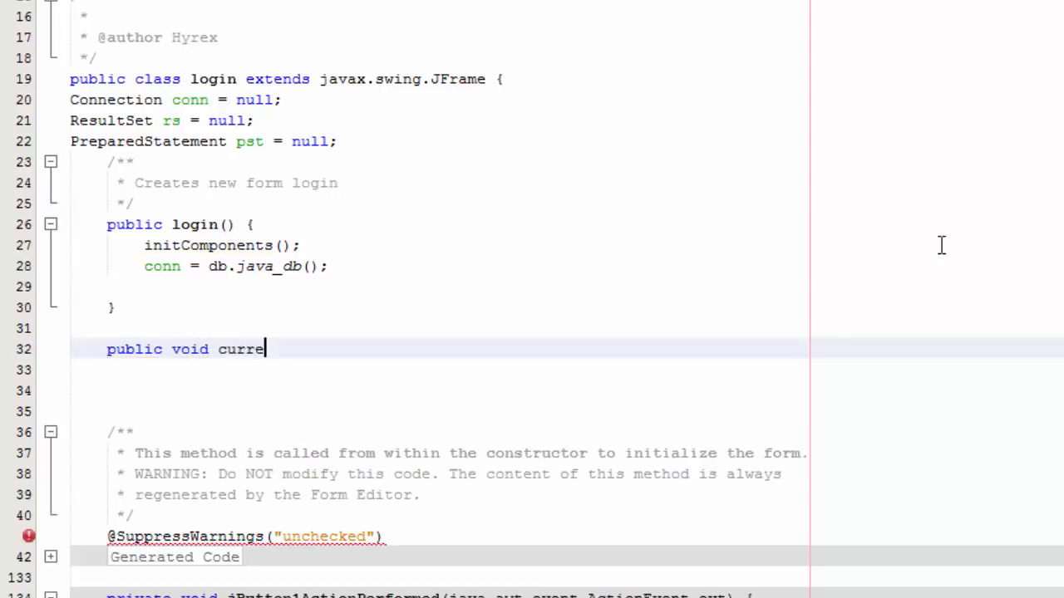
pyautogui.write('ntDate()')
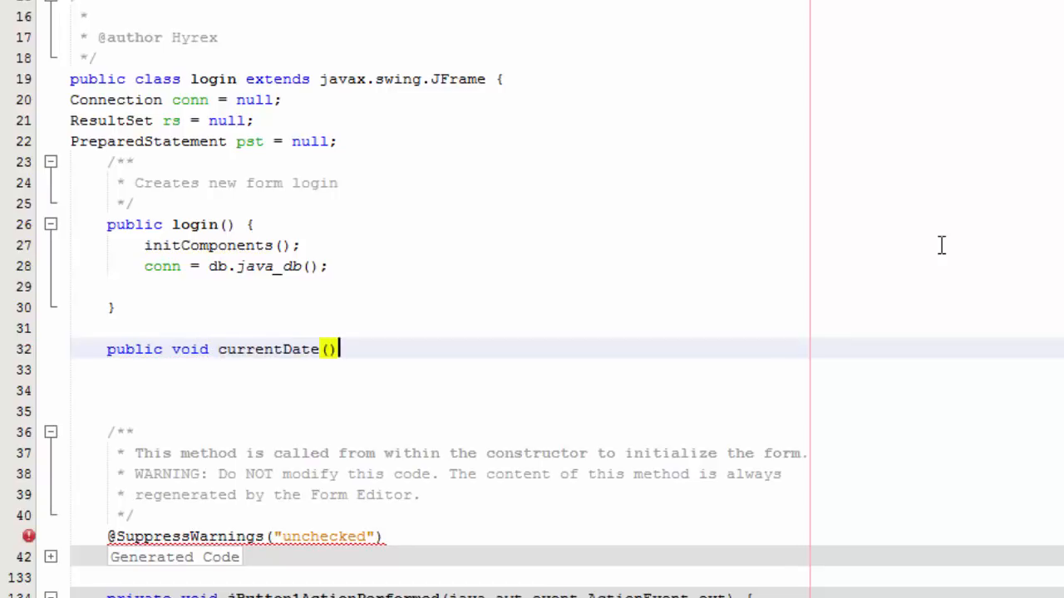
pyautogui.write('{')
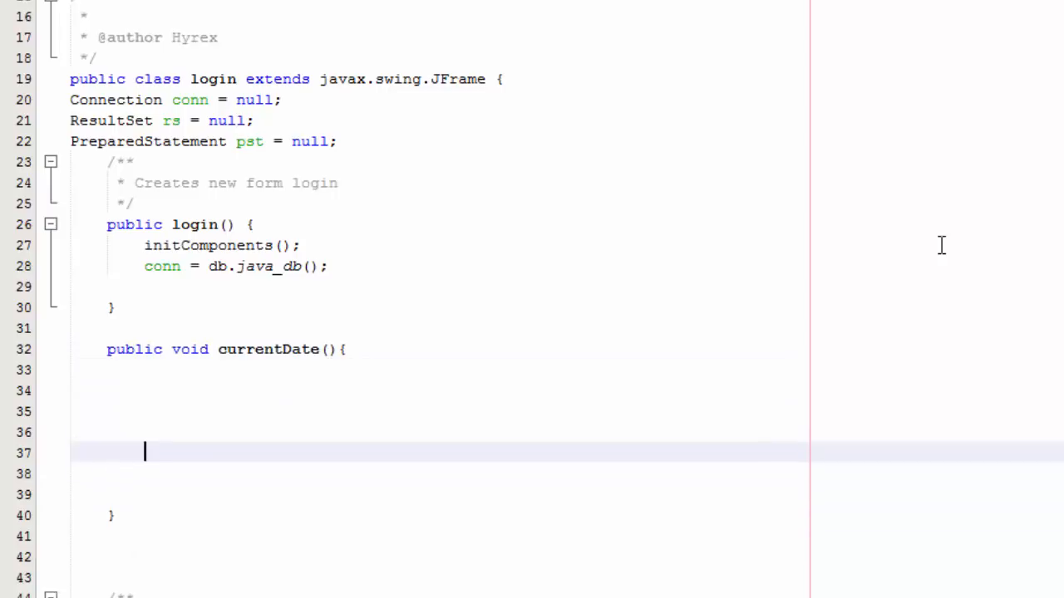
pyautogui.scroll(-3)
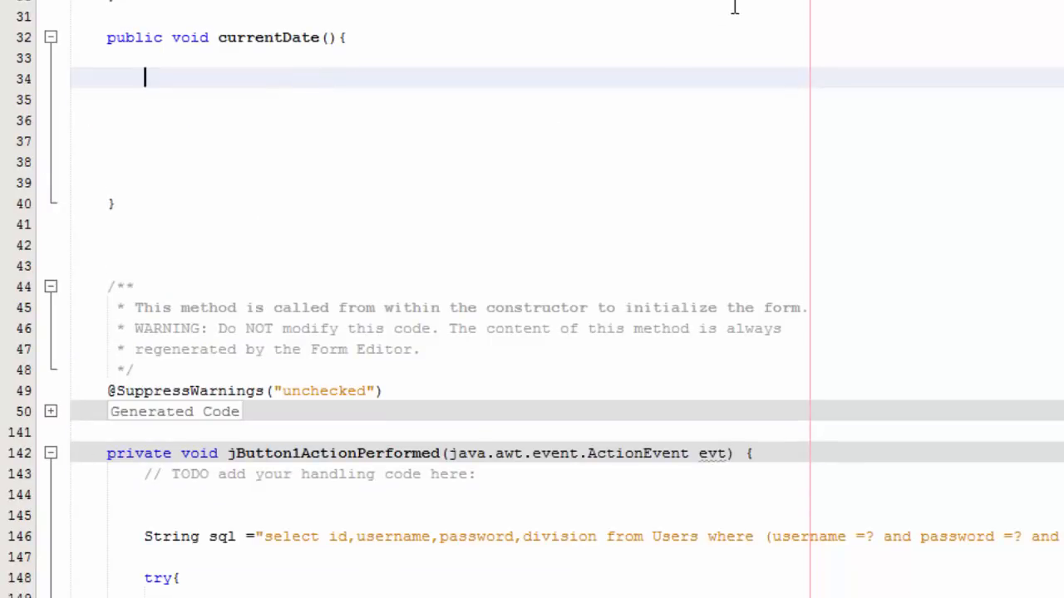
# Declare Calendar cal = new GregorianCalendar(); inside currentDate.
pyautogui.write('Calendar')
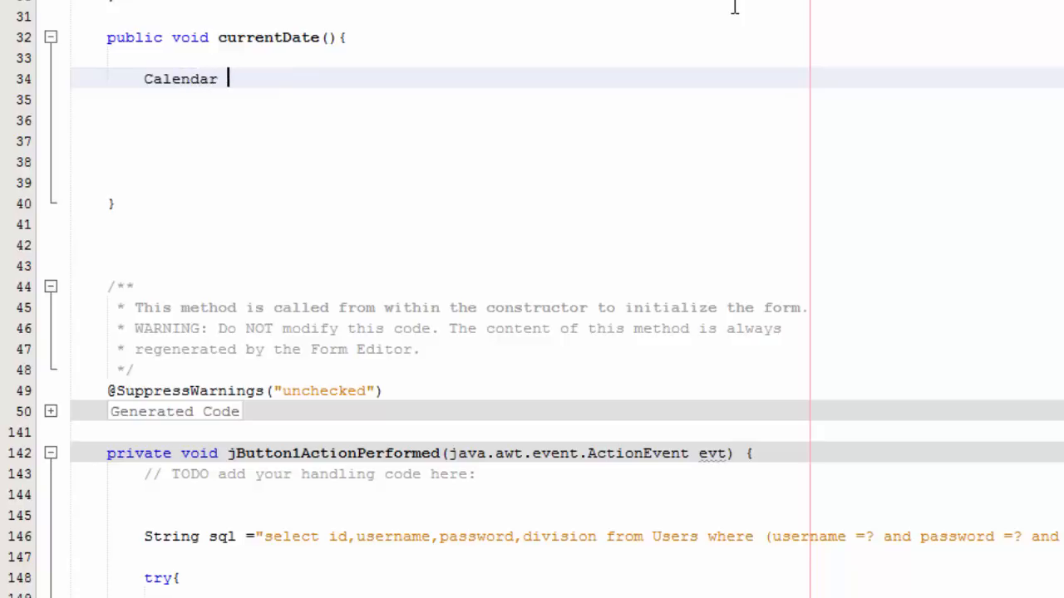
pyautogui.write('cal = new')
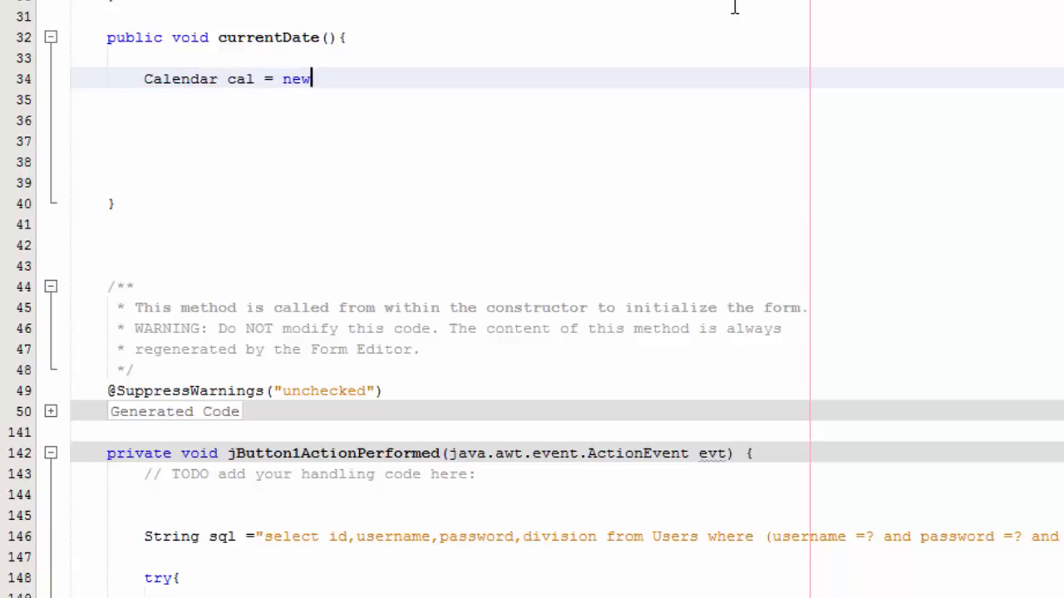
pyautogui.write('Ge')
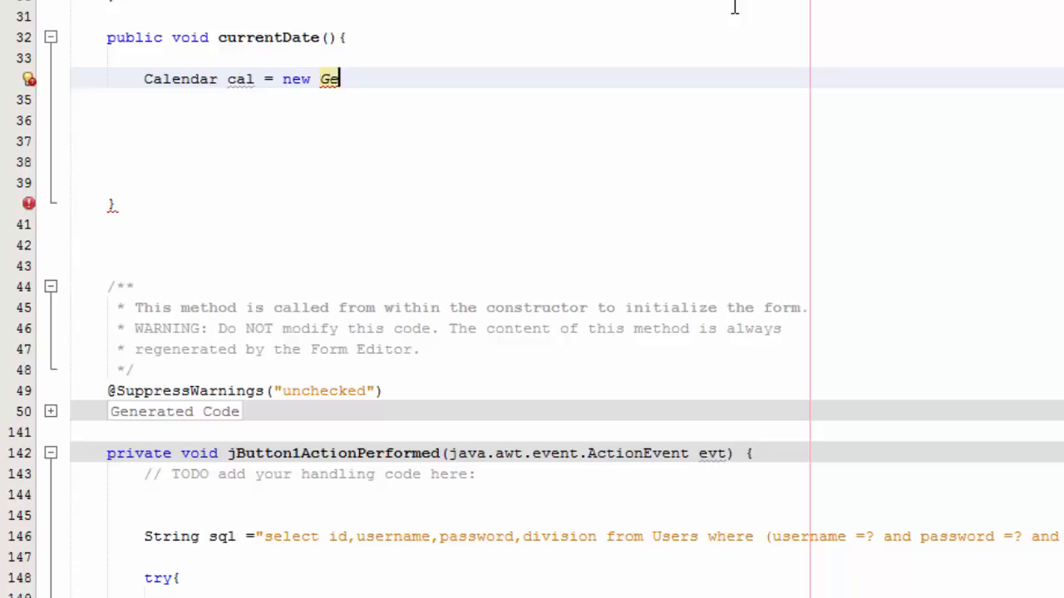
pyautogui.write('ro')
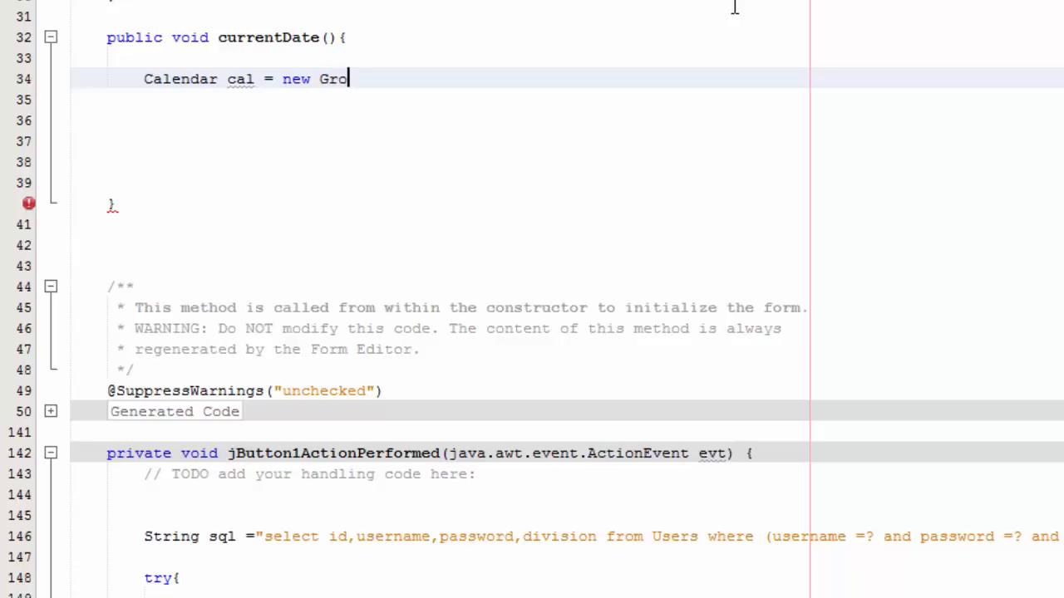
pyautogui.write('gorian')
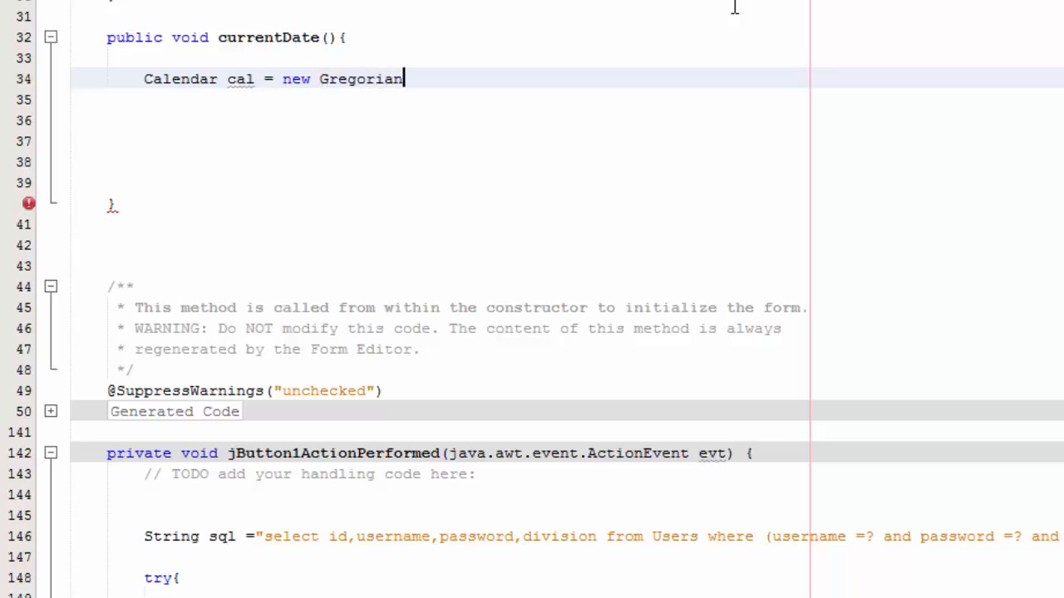
pyautogui.write('Cale')
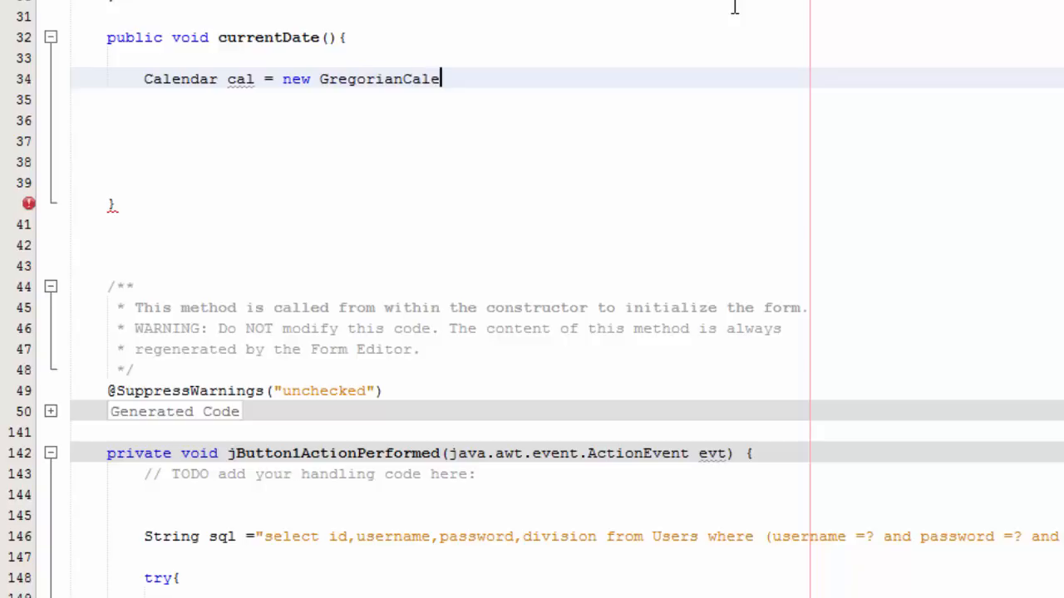
pyautogui.write('ndar')
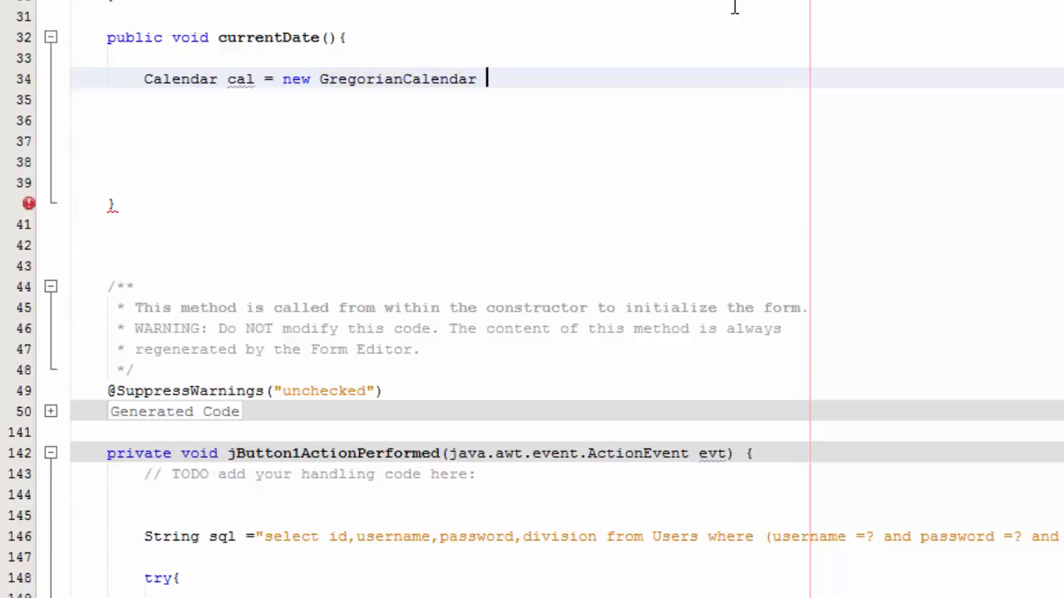
pyautogui.write('();')
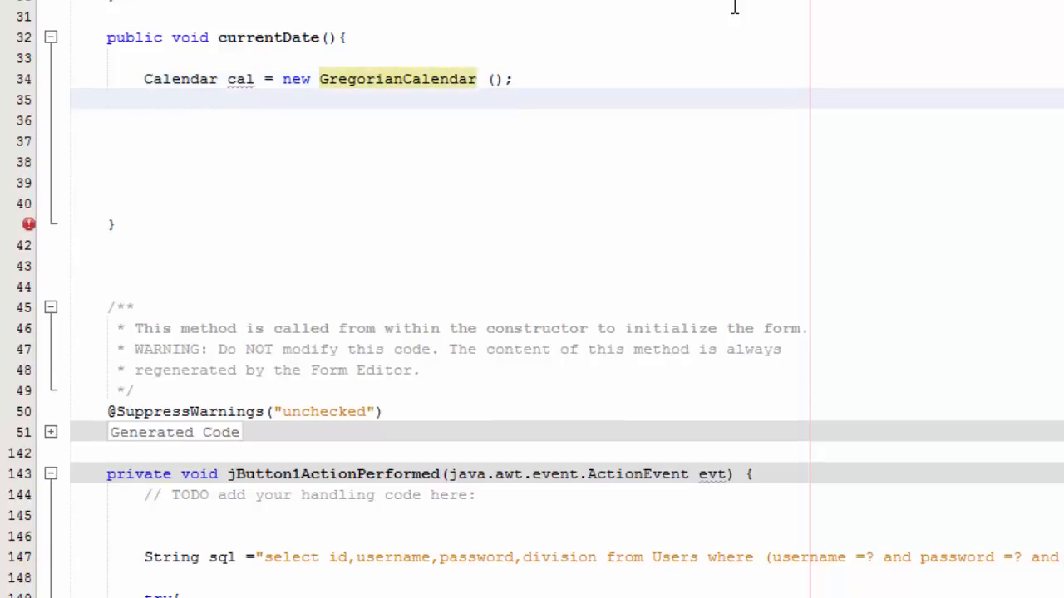
# Read month, year and DAY_OF_MONTH from cal into int variables.
pyautogui.write('int month =')
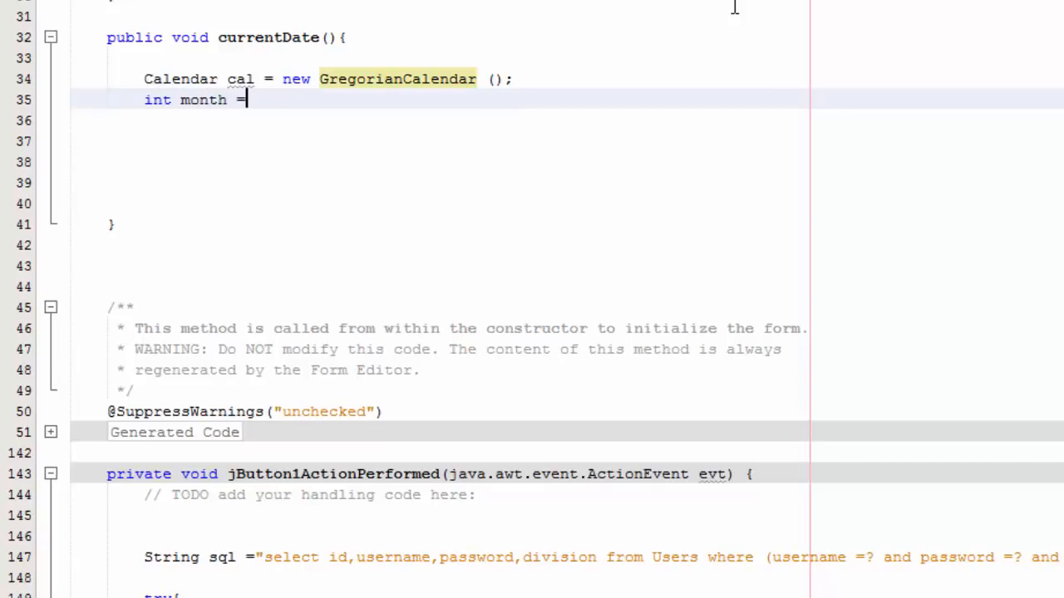
pyautogui.write('cal.get(Calend')
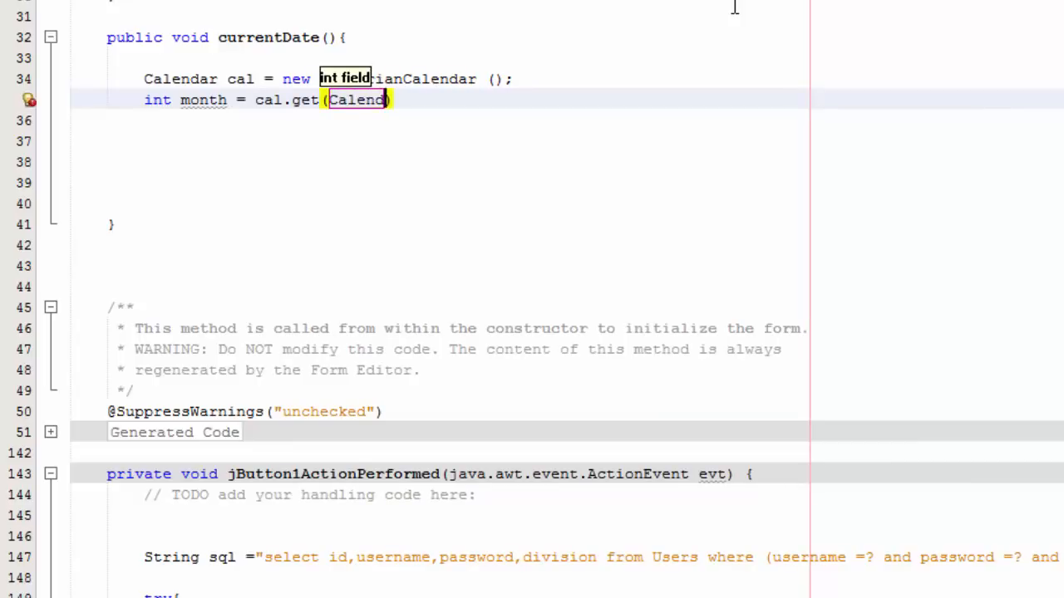
pyautogui.write('.MONTH')
pyautogui.click(476, 142)
pyautogui.write('int')
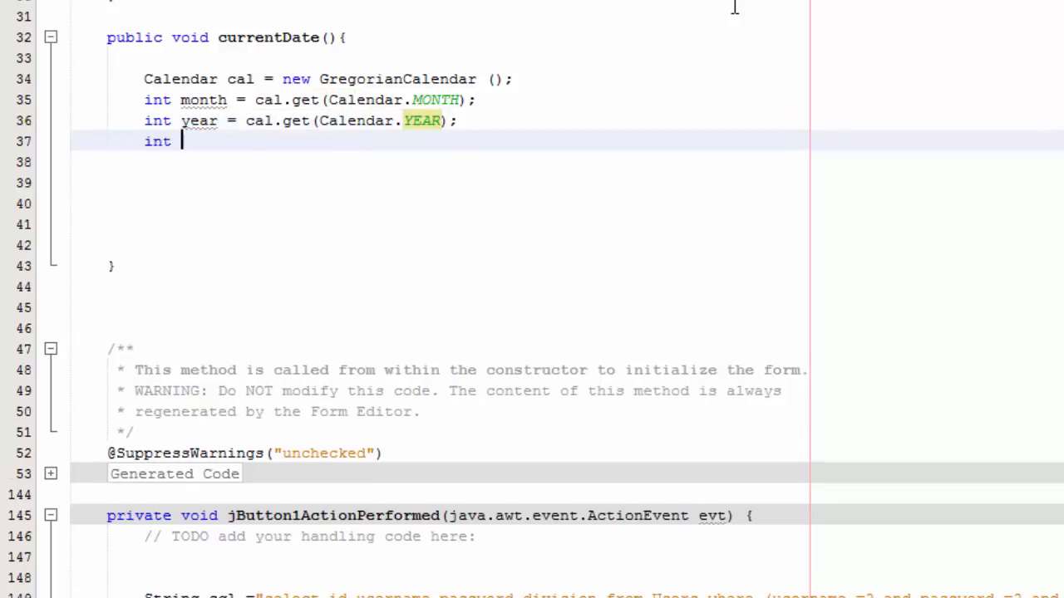
pyautogui.write('day =')
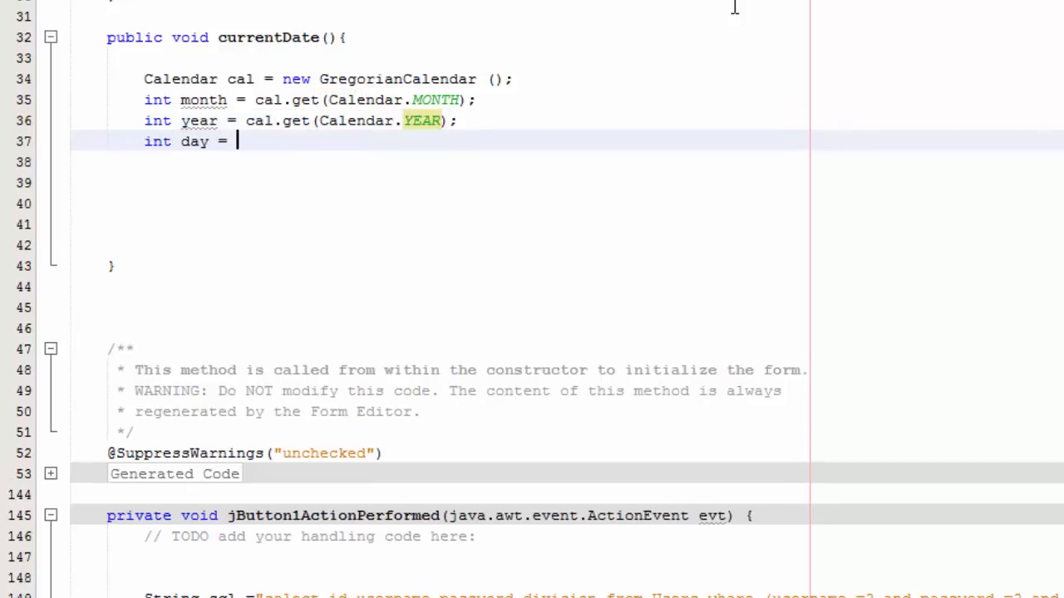
pyautogui.write('cal.get(Cla')
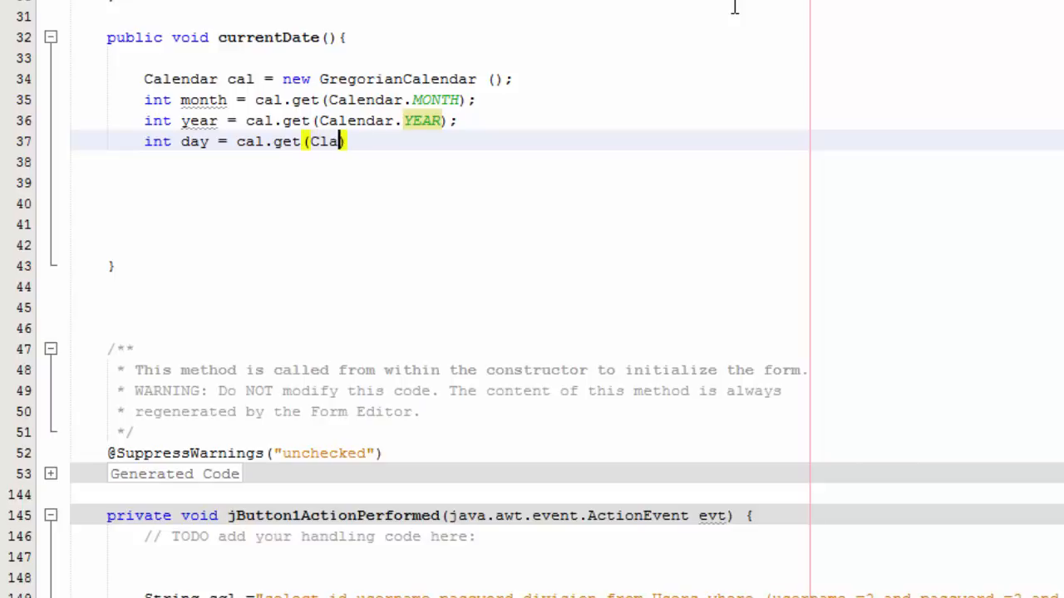
pyautogui.press('Backspace')
pyautogui.write('alendar.')
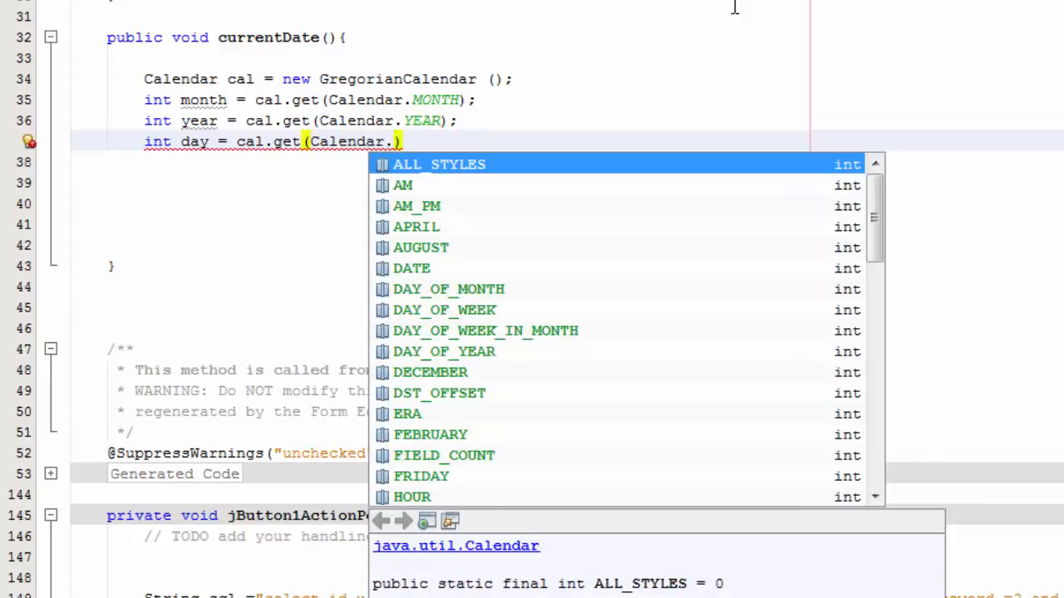
pyautogui.write('Day')
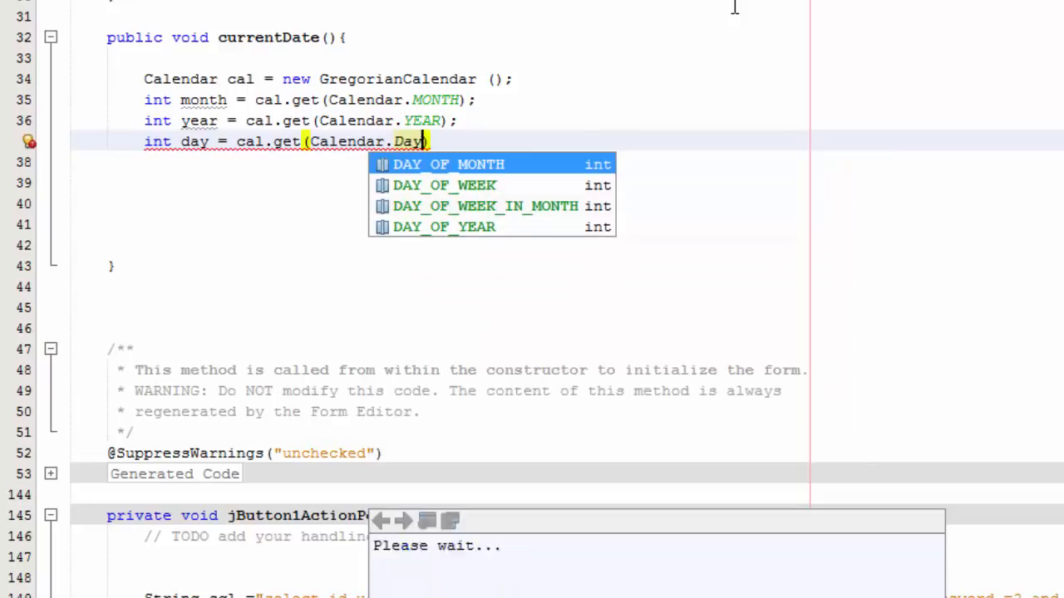
pyautogui.click(446, 164)
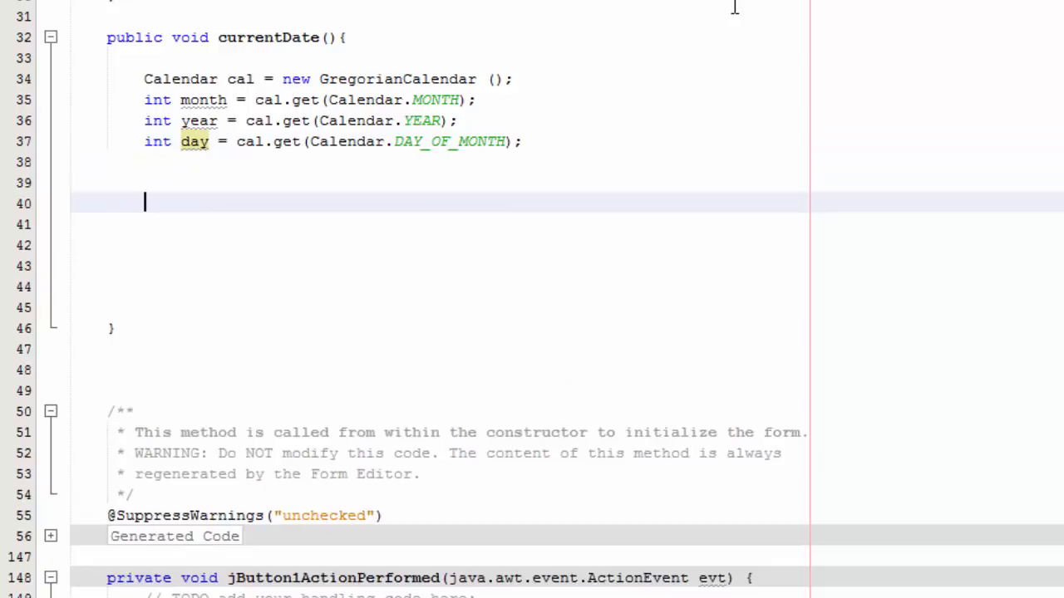
# Set lbl_date's text to (month+1)/day/year with setText.
pyautogui.write('lbl_date')
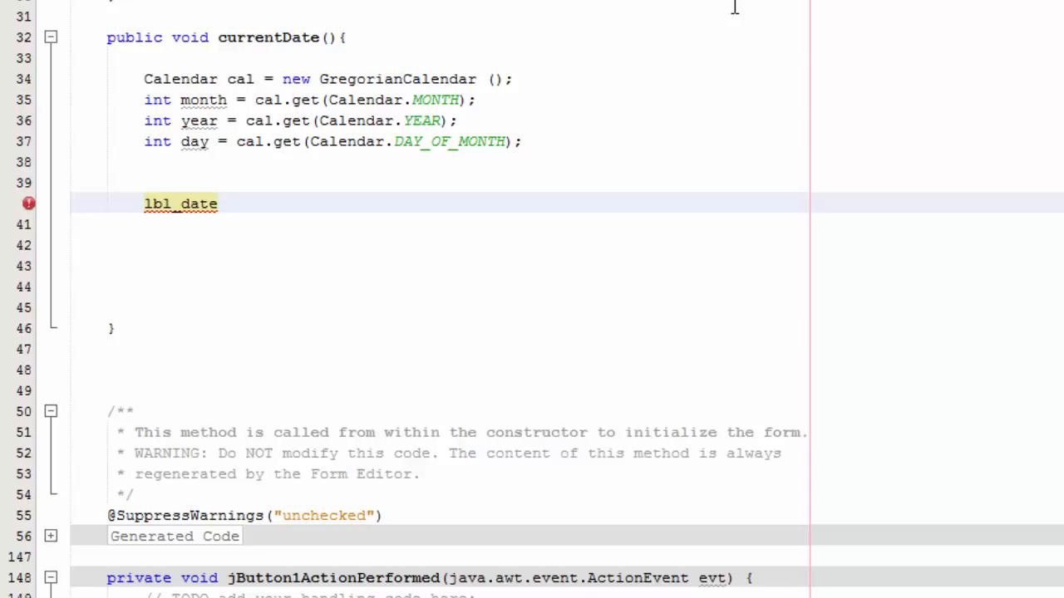
pyautogui.write('.Set')
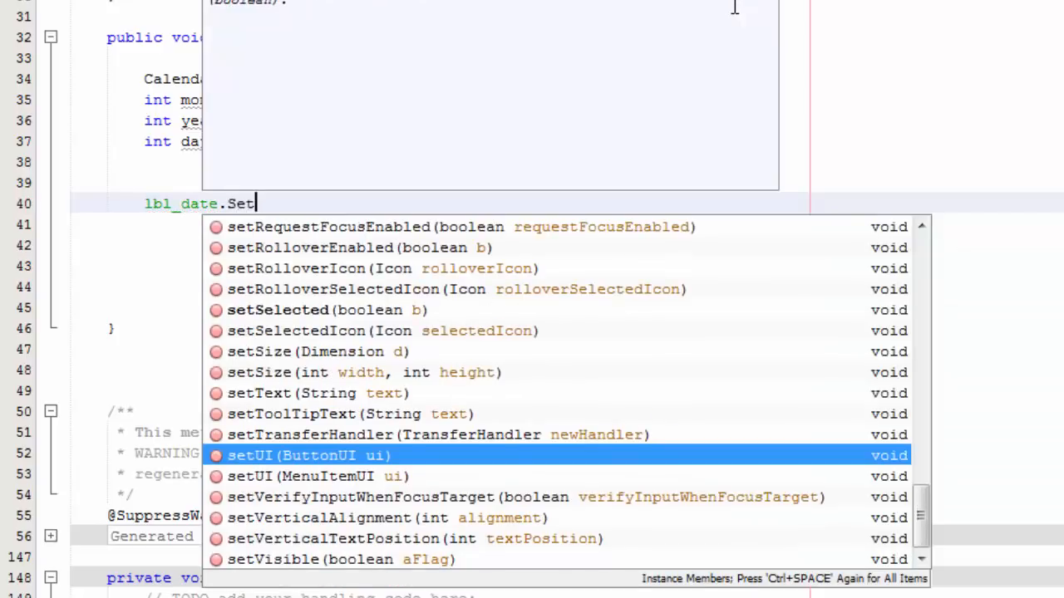
pyautogui.press('BackSpace')
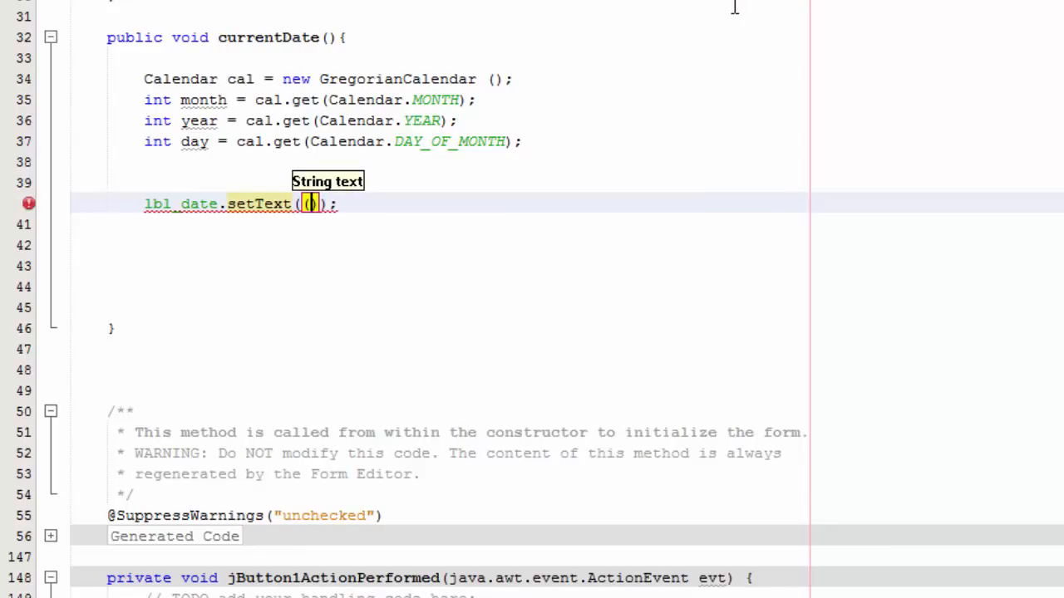
pyautogui.write('month +')
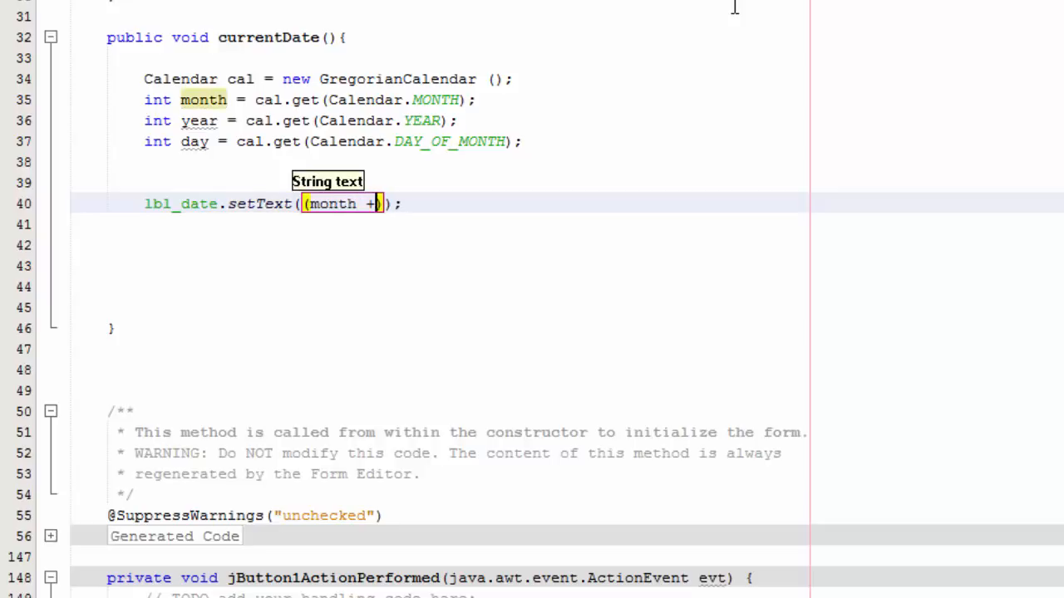
pyautogui.write('1')
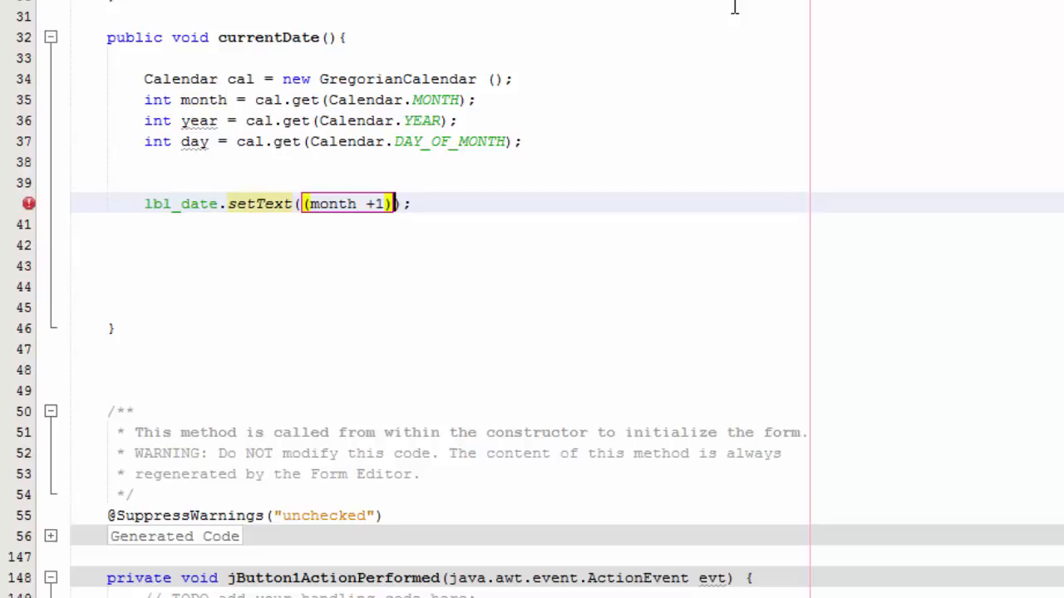
pyautogui.write('+""')
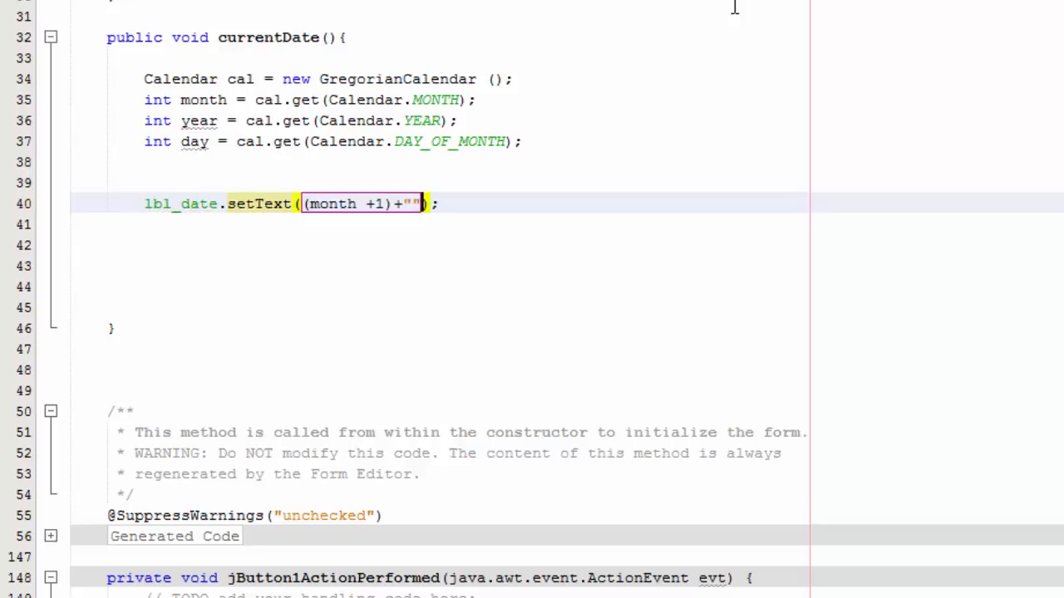
pyautogui.write('/')
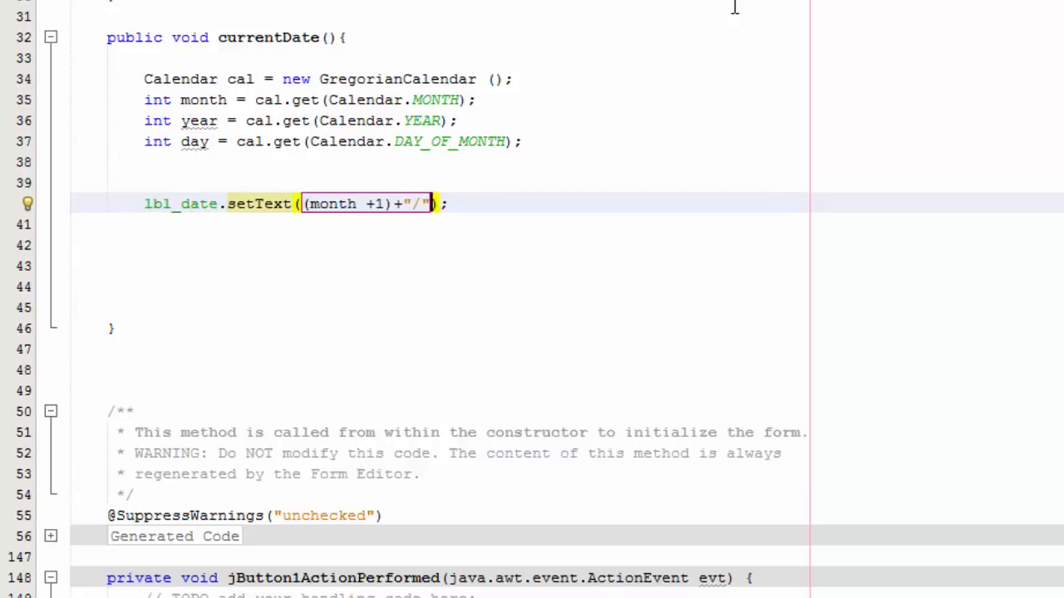
pyautogui.write('+day+"/')
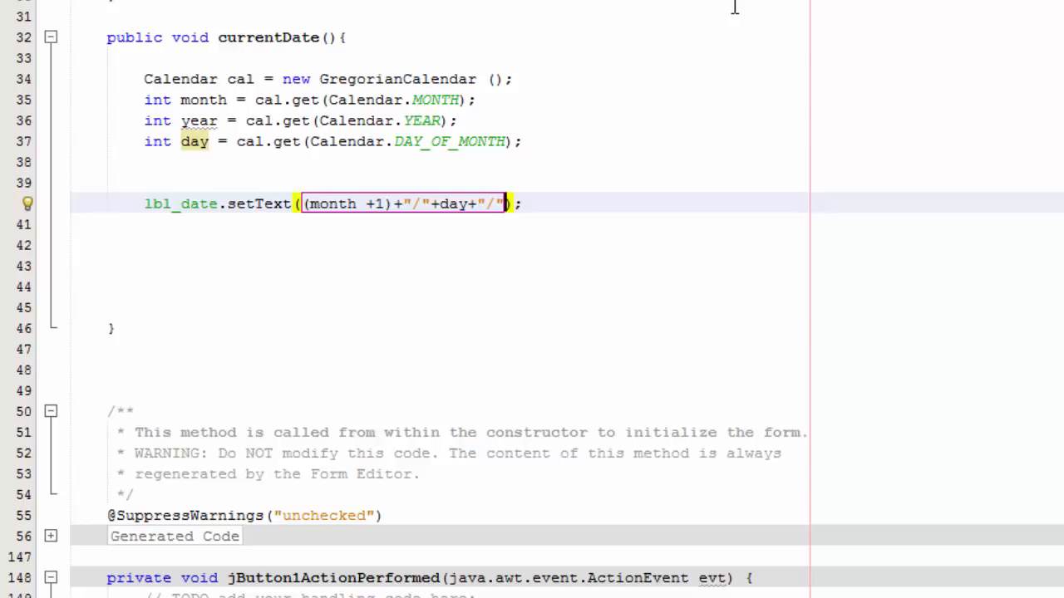
pyautogui.write('year')
pyautogui.write('currentDate(')
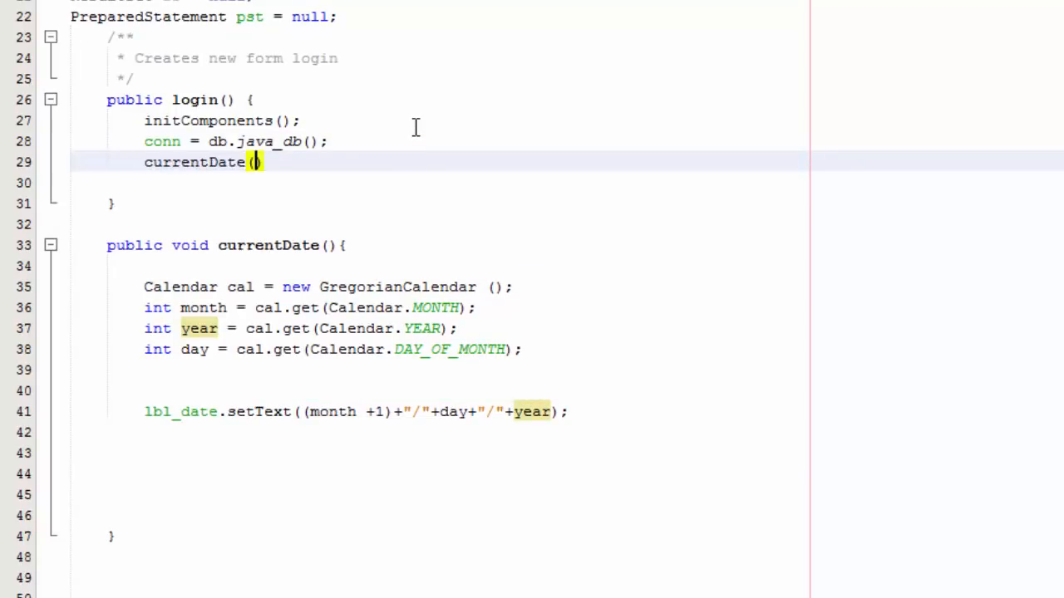
# Call currentDate(); in the login constructor after db.java_db().
pyautogui.write(');')
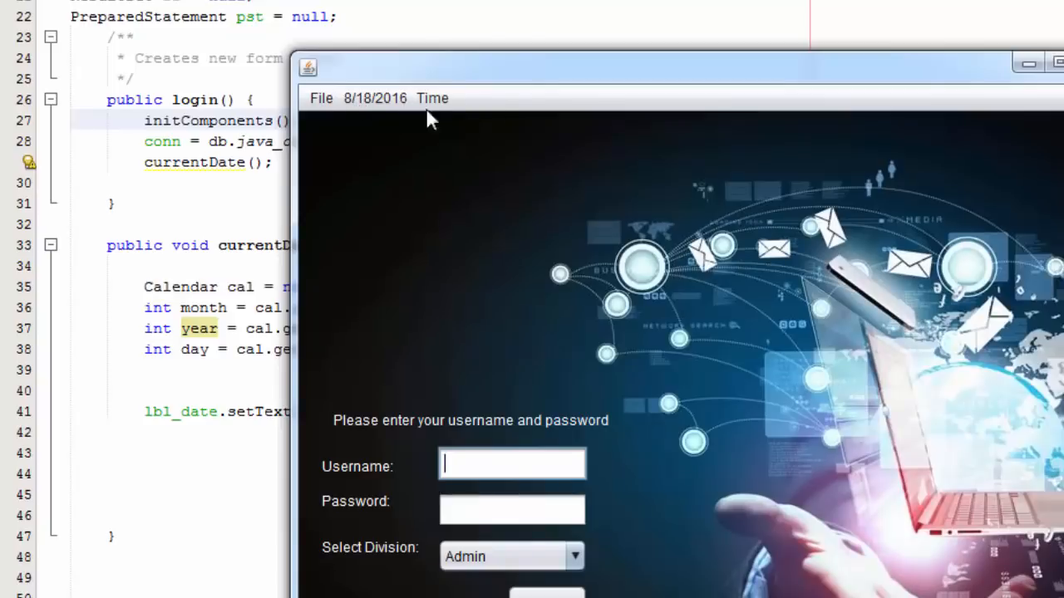
pyautogui.moveTo(702, 126)
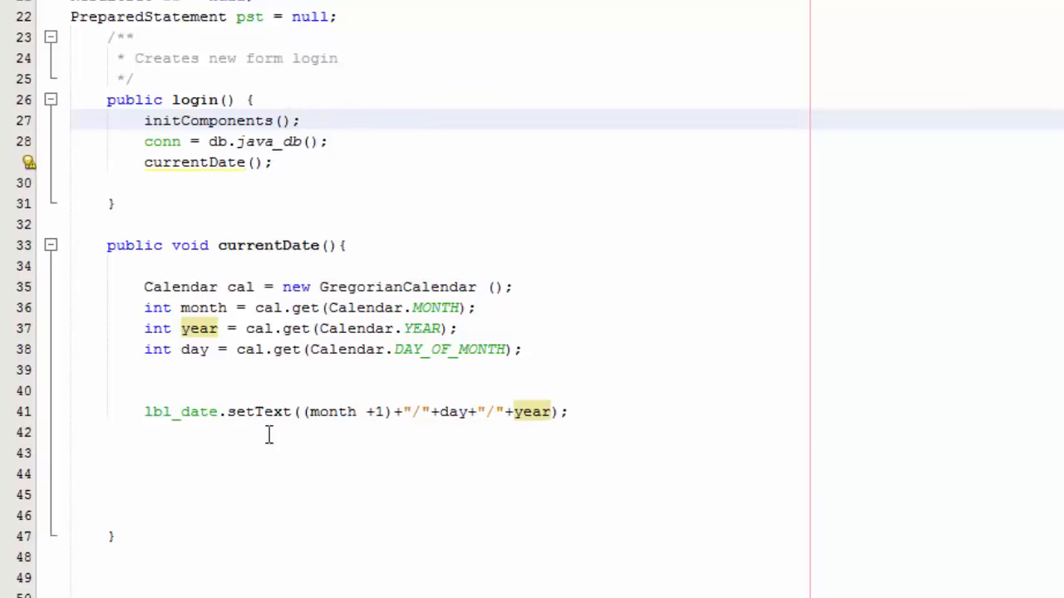
# Declare int second = cal.get(Calendar.SECOND) below the lbl_date line.
pyautogui.click(270, 454)
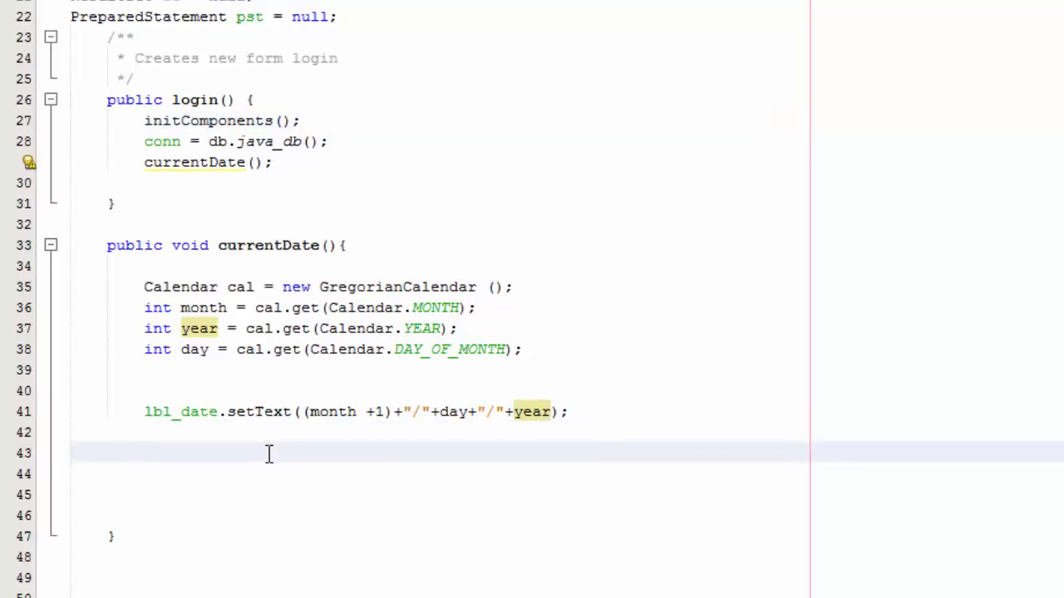
pyautogui.write('int second =')
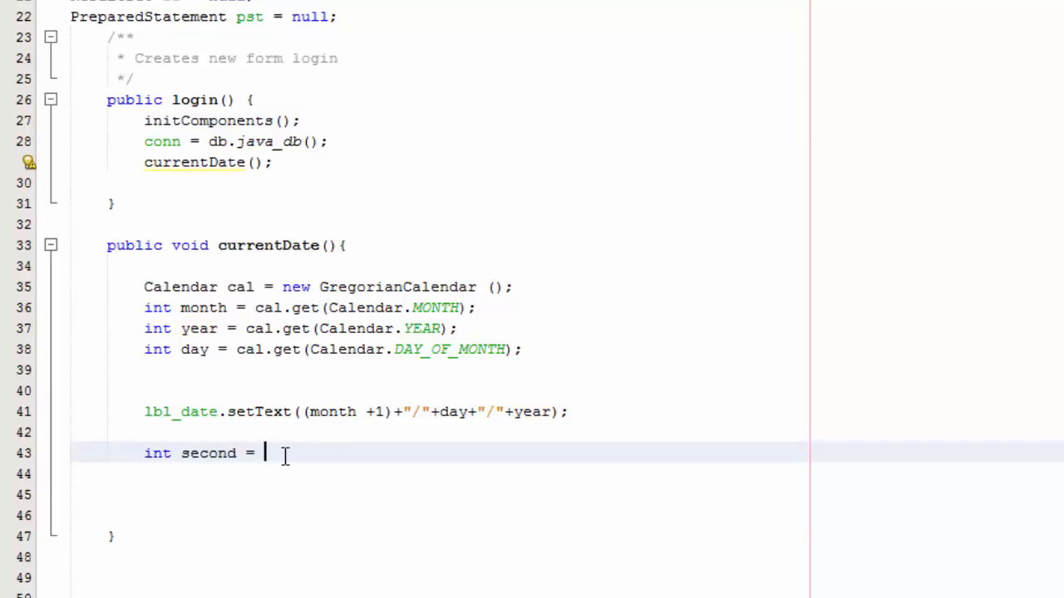
pyautogui.write('cal.get(Cal')
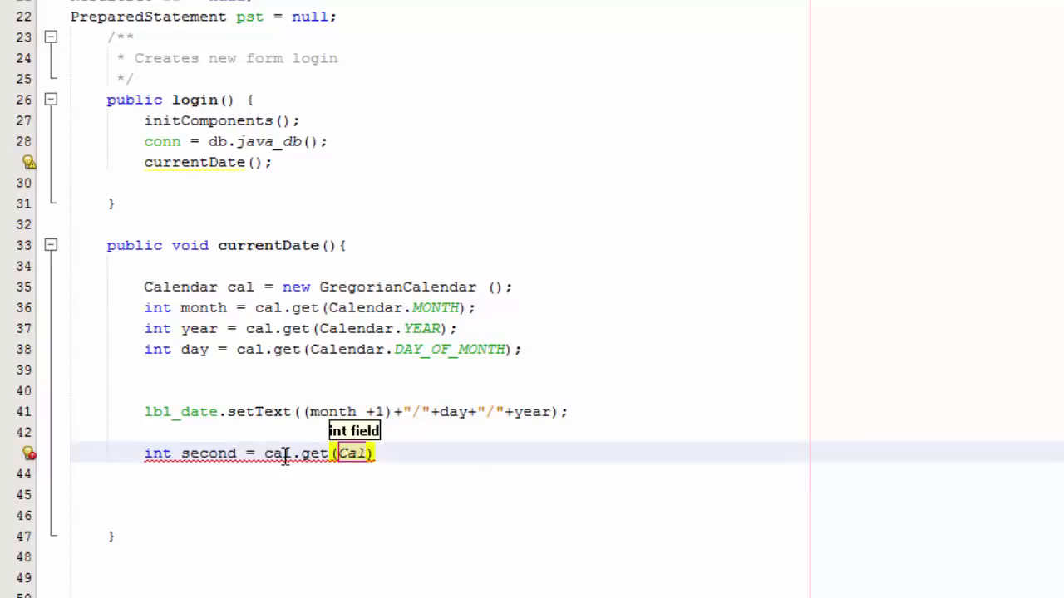
pyautogui.write('Calendar.Sec')
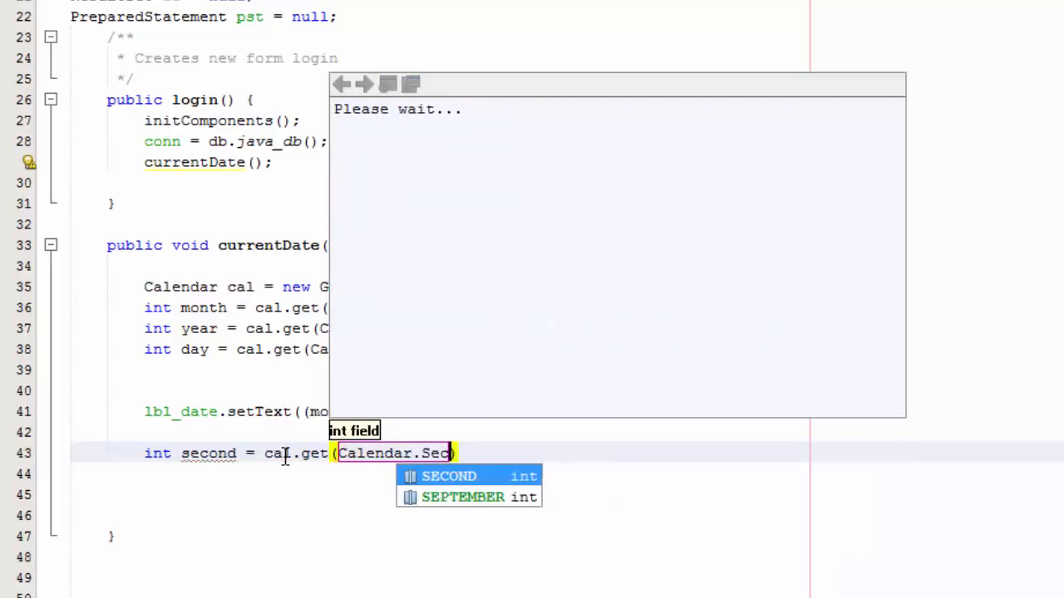
pyautogui.click(446, 476)
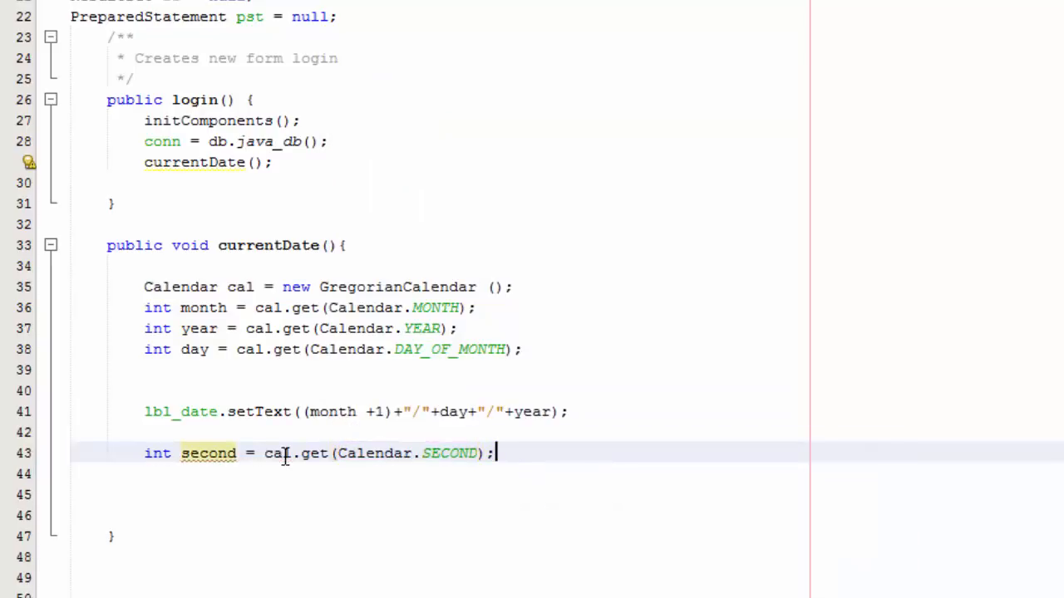
# Add int minute and int hour read from Calendar.MINUTE and Calendar.HOUR.
pyautogui.write('int min')
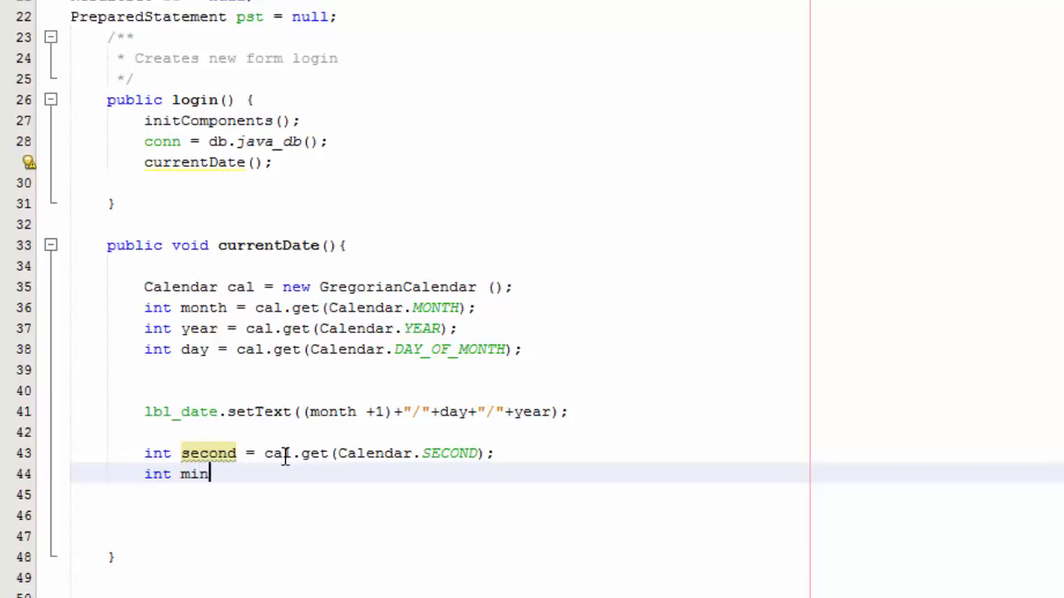
pyautogui.write('ute = cal.ge')
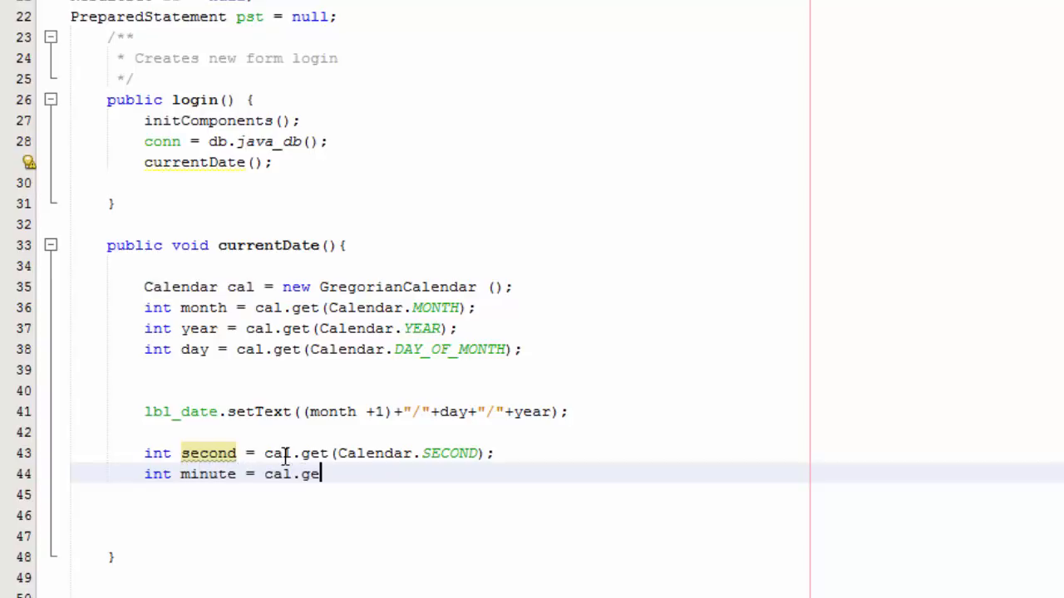
pyautogui.write('t(Calendar')
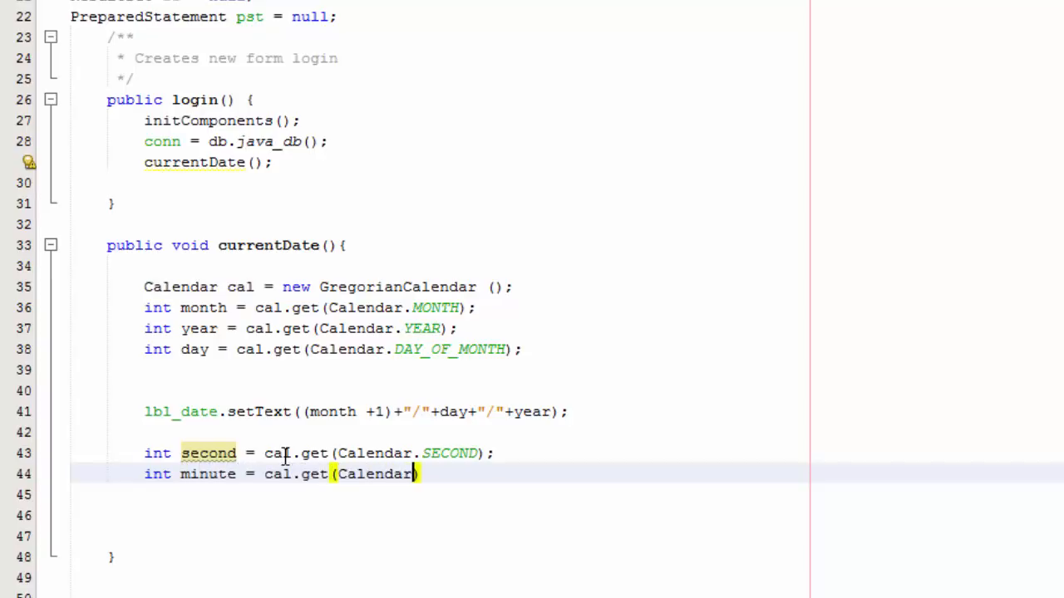
pyautogui.write('.MINUTE')
pyautogui.click(441, 494)
pyautogui.write('ont')
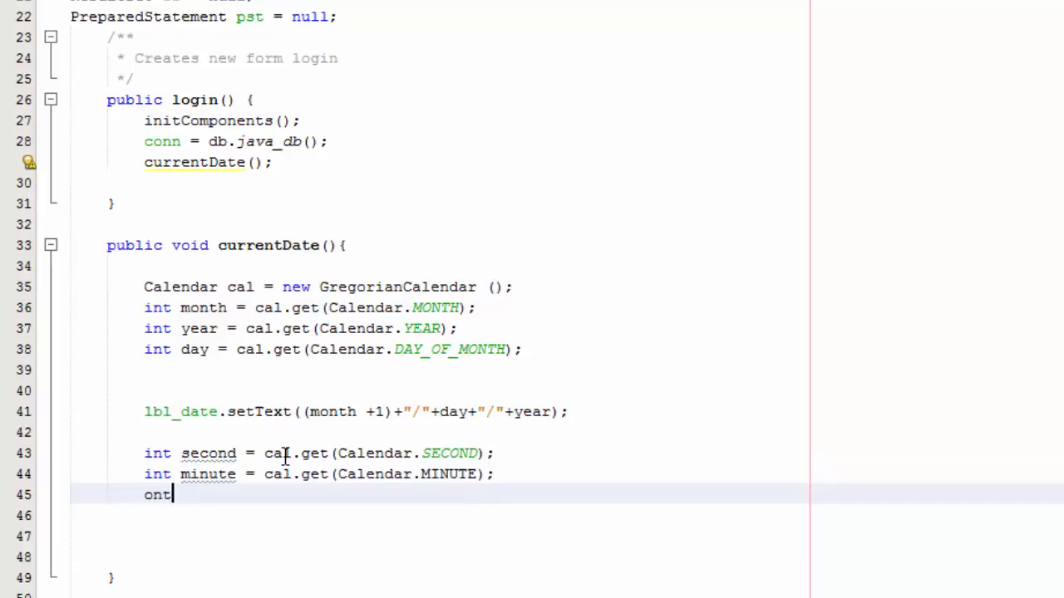
pyautogui.write('int hour =')
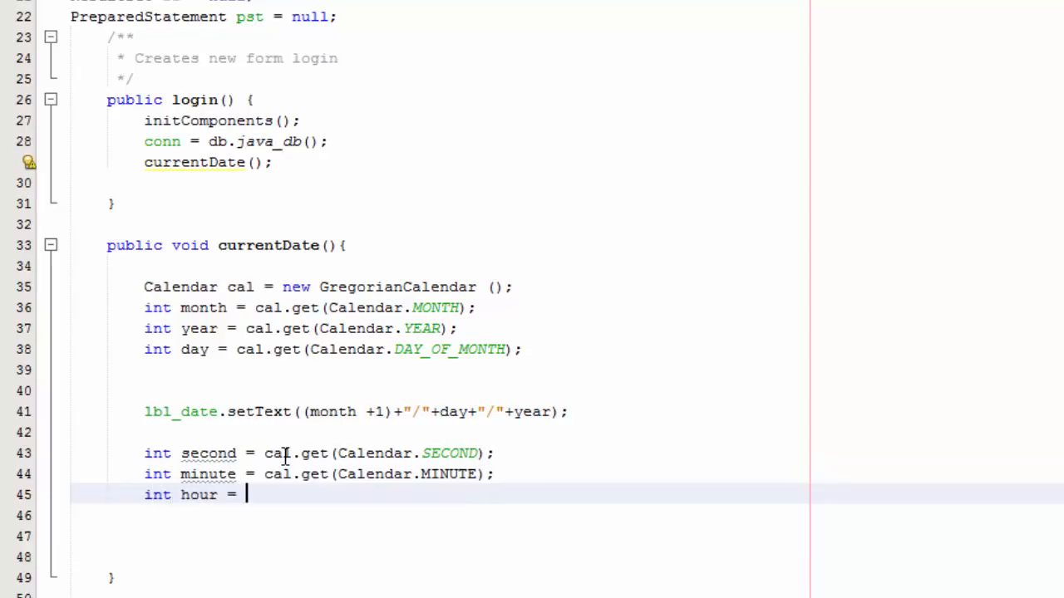
pyautogui.write('cal.get(Ca')
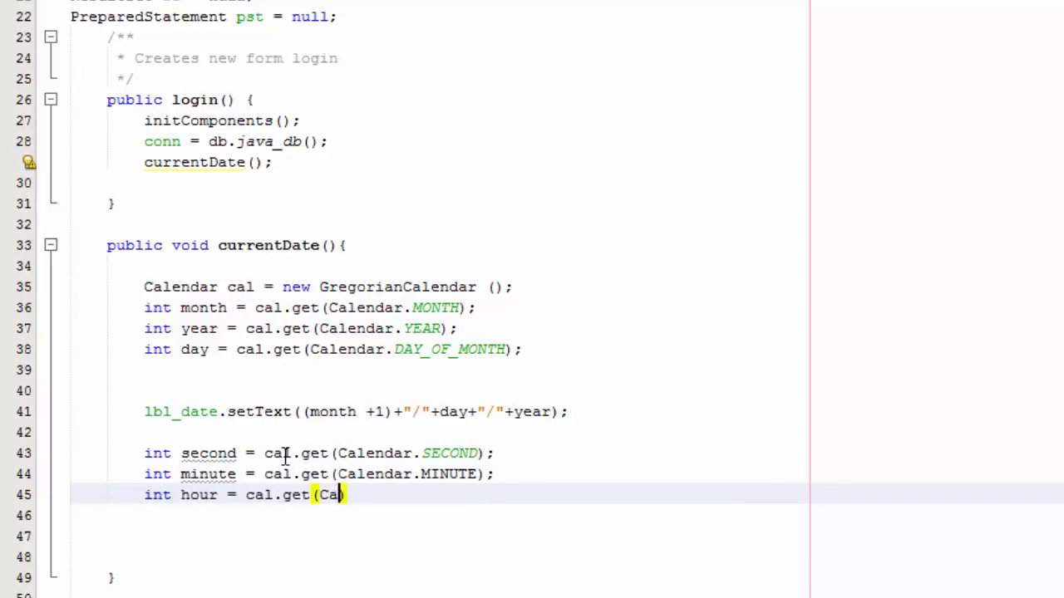
pyautogui.write('Calendar.HOUR')
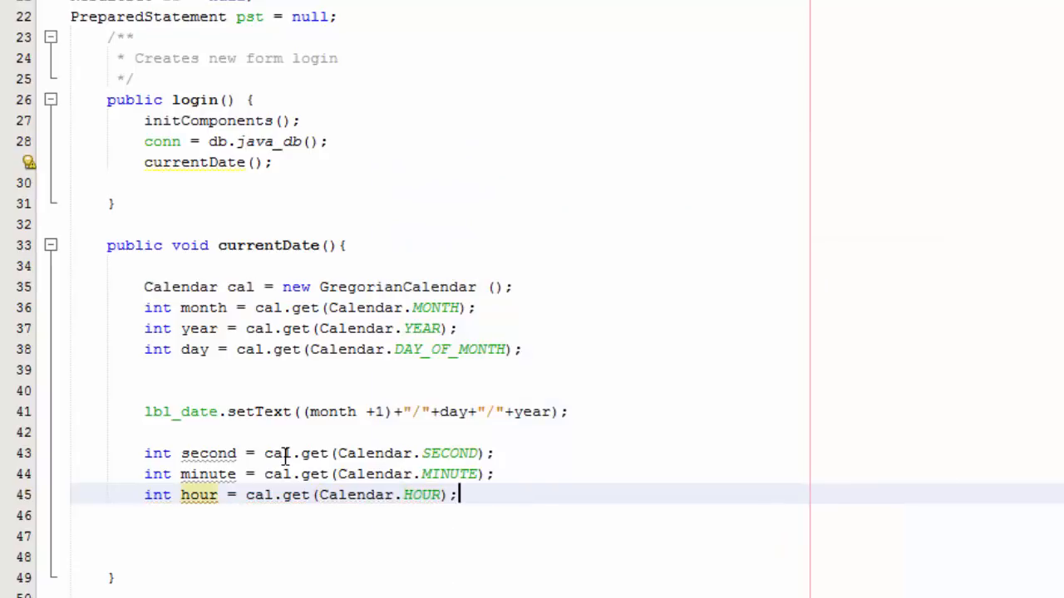
pyautogui.write('lbl_time.setText(text);')
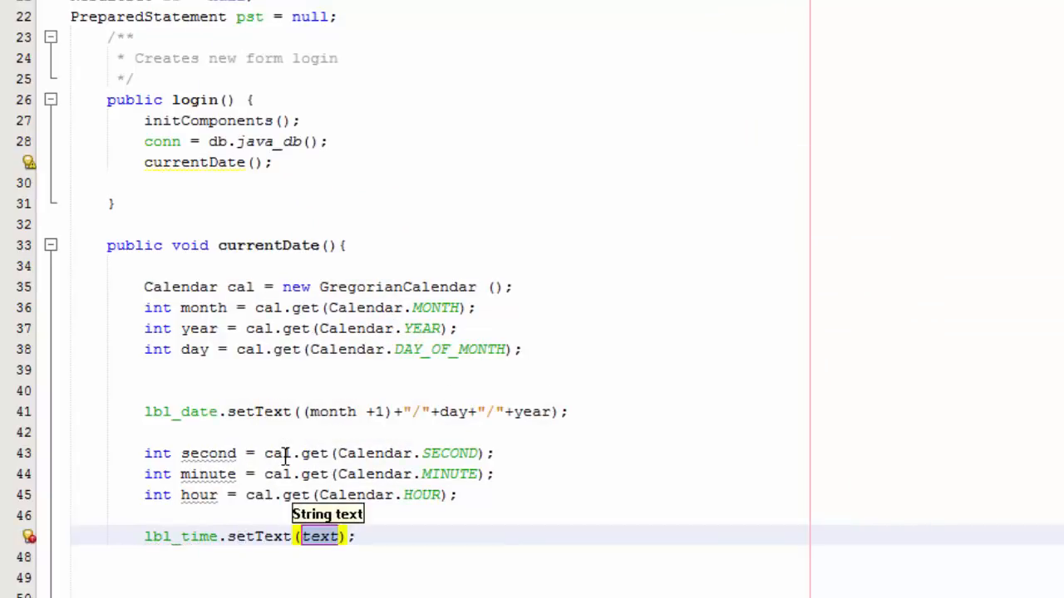
# Fill lbl_time's setText with hour, minute and second joined by colons.
pyautogui.write('hour')
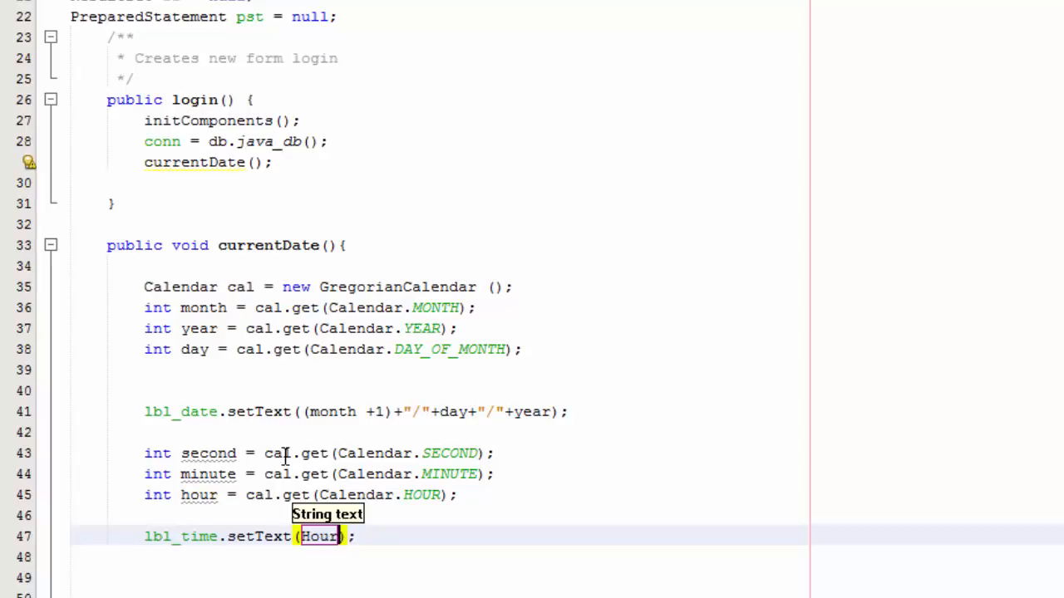
pyautogui.write('""')
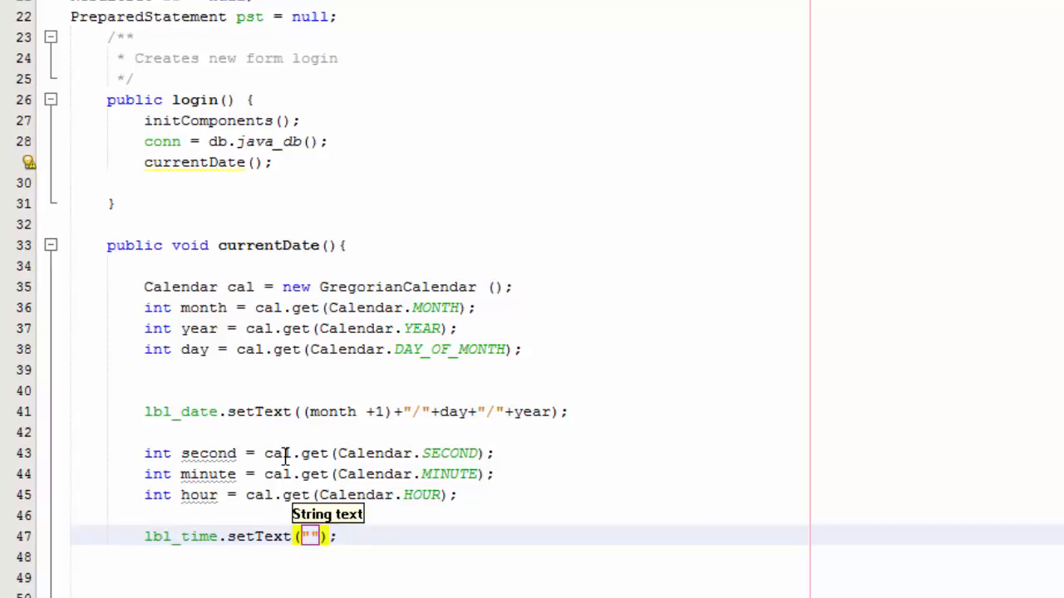
pyautogui.write('hour')
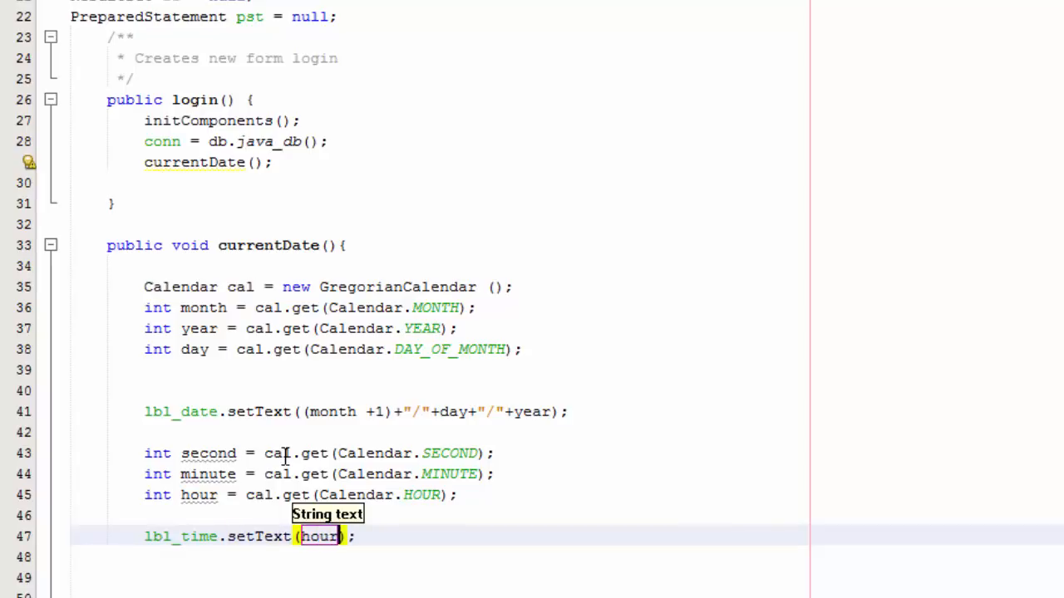
pyautogui.write('+')
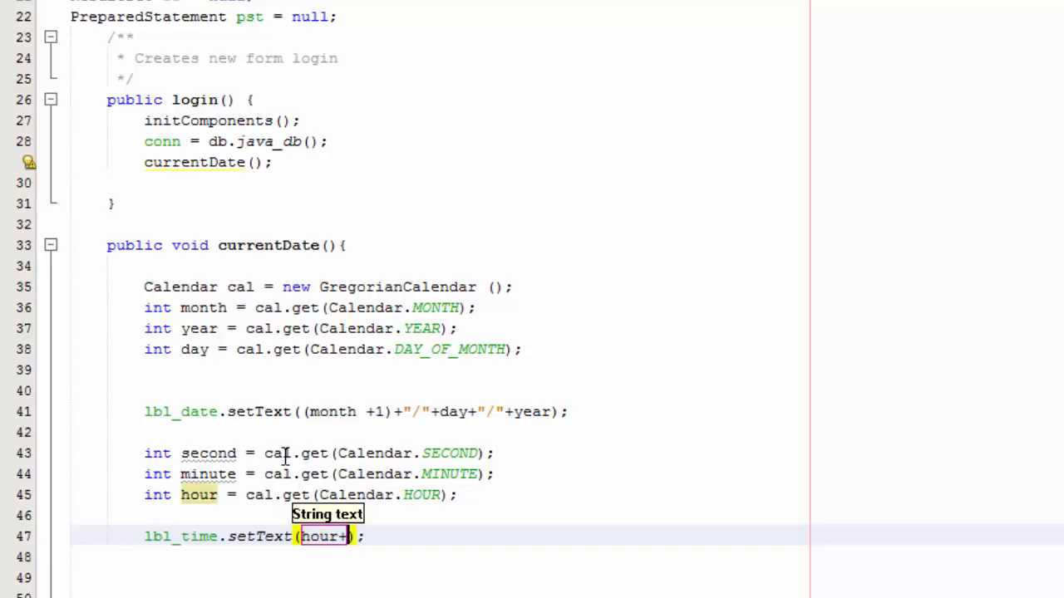
pyautogui.write('""')
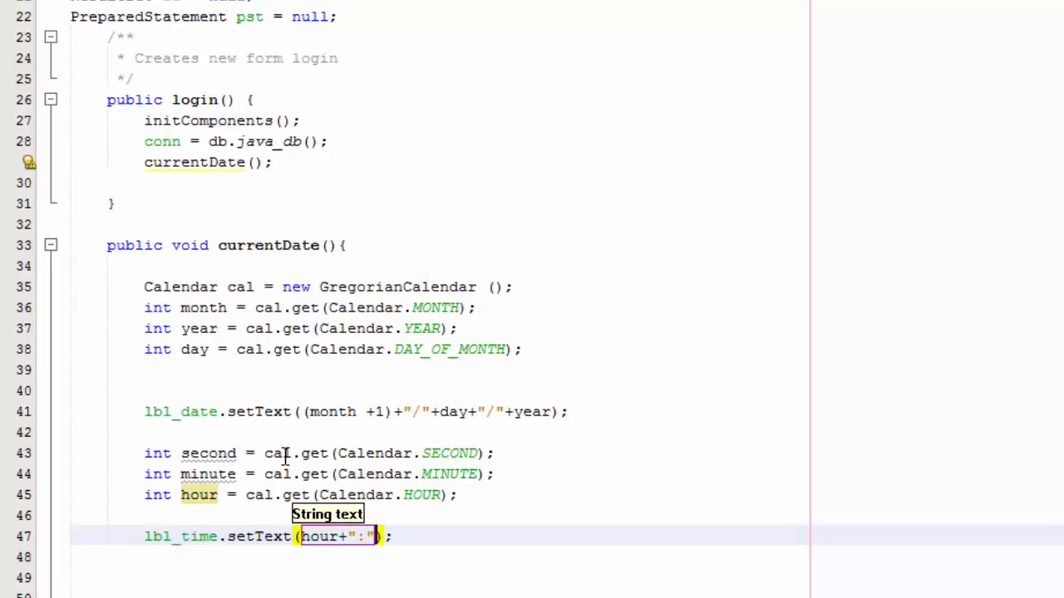
pyautogui.write('+')
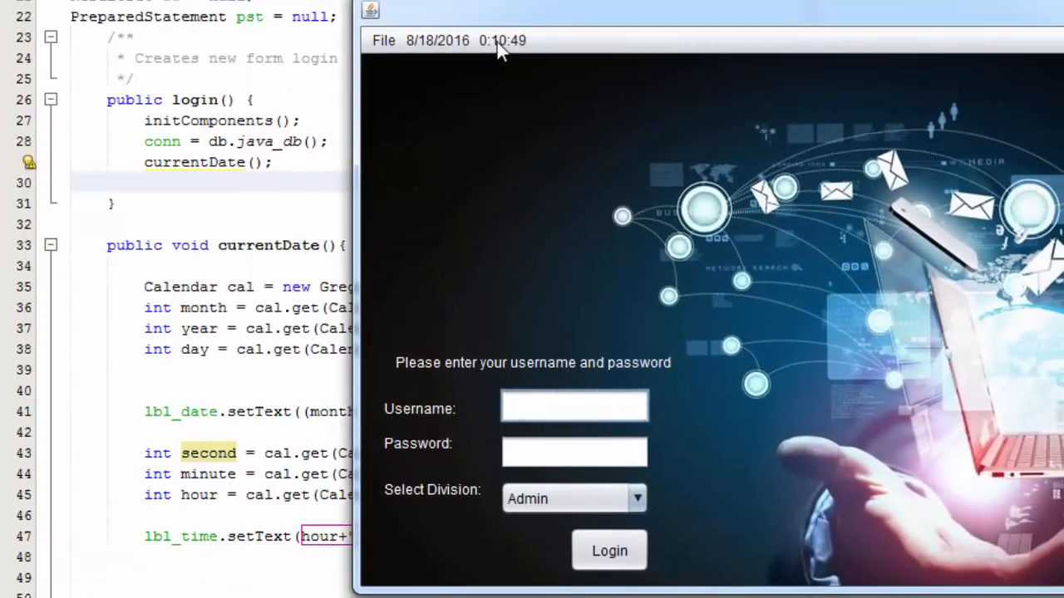
# Run the login form and check the menu bar shows 8/18/2016 and 0:10:49.
pyautogui.click(573, 408)
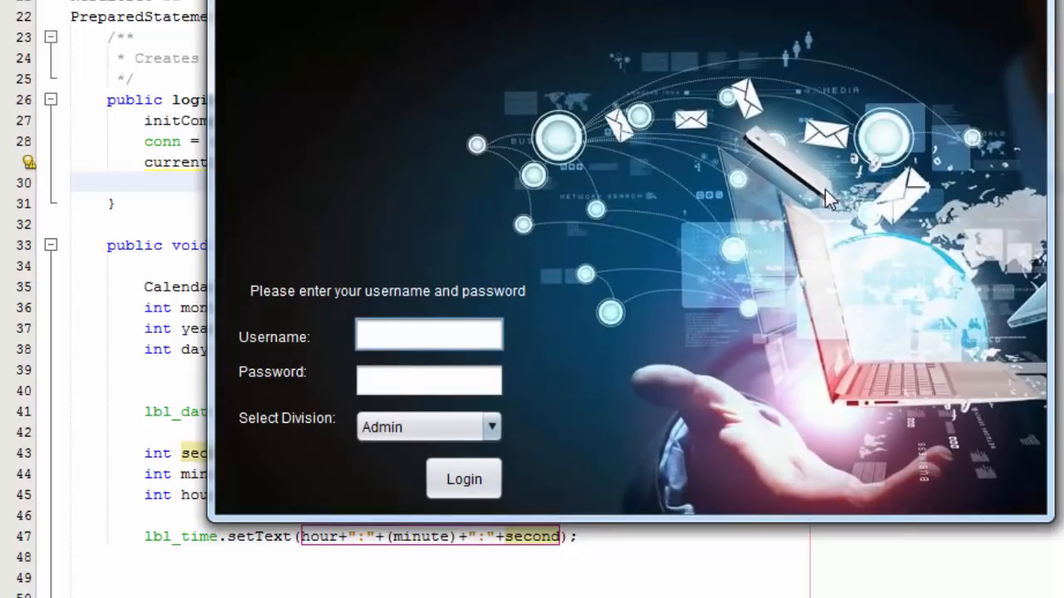
pyautogui.moveTo(829, 228)
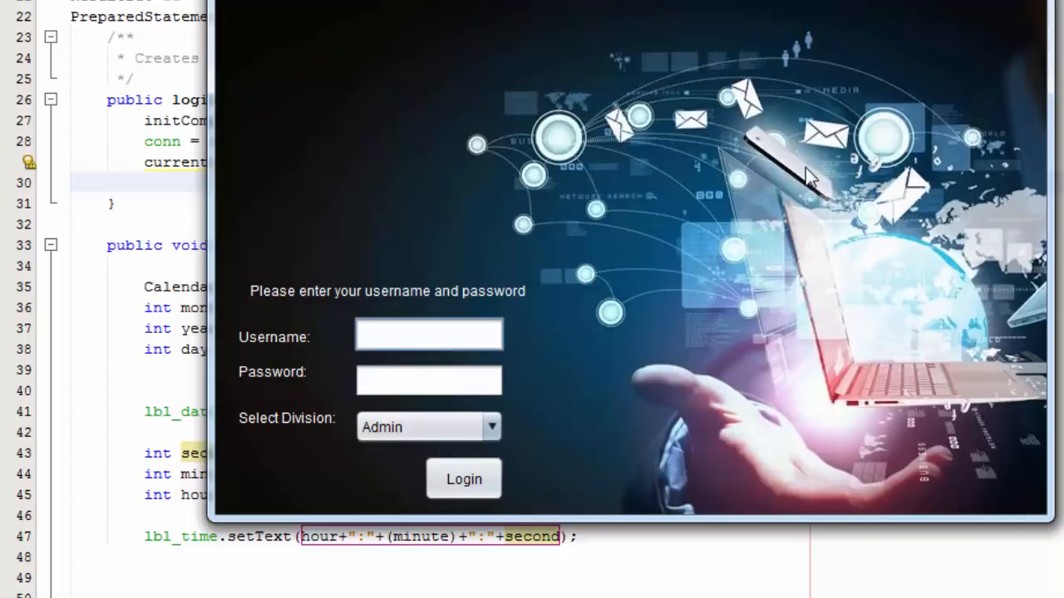
pyautogui.moveTo(810, 214)
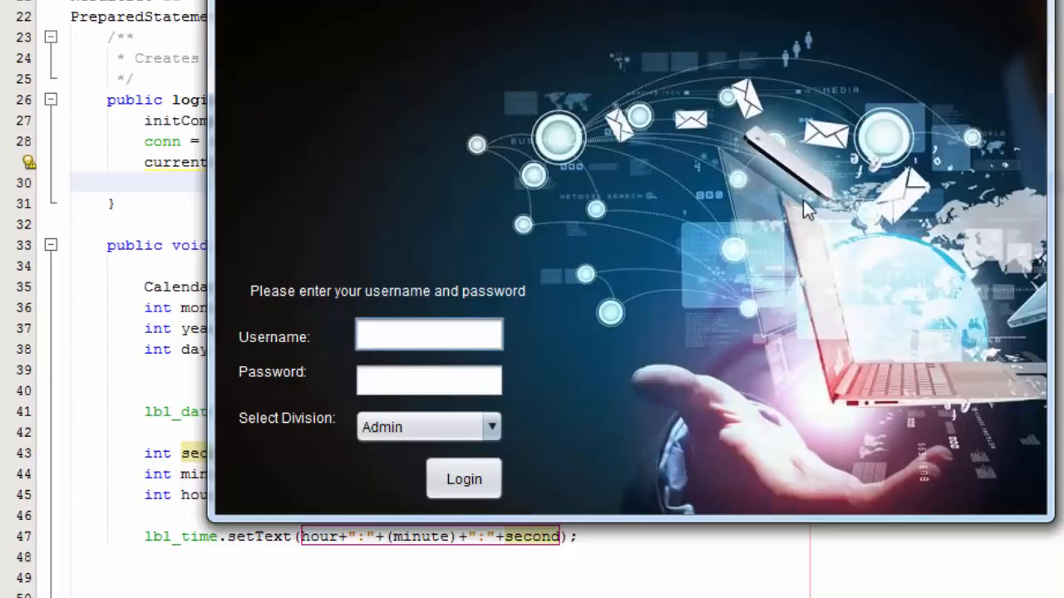